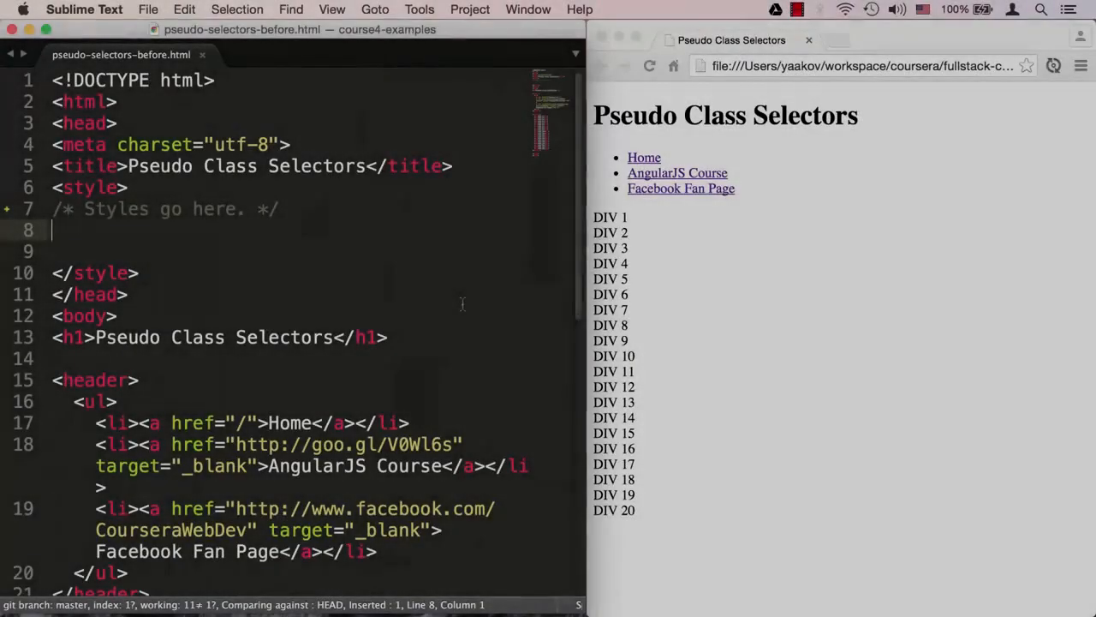
Write a 'header li { list-style: none; }' rule inside the empty style block
{"action": "scroll", "scroll_direction": "down", "scroll_amount": 3}
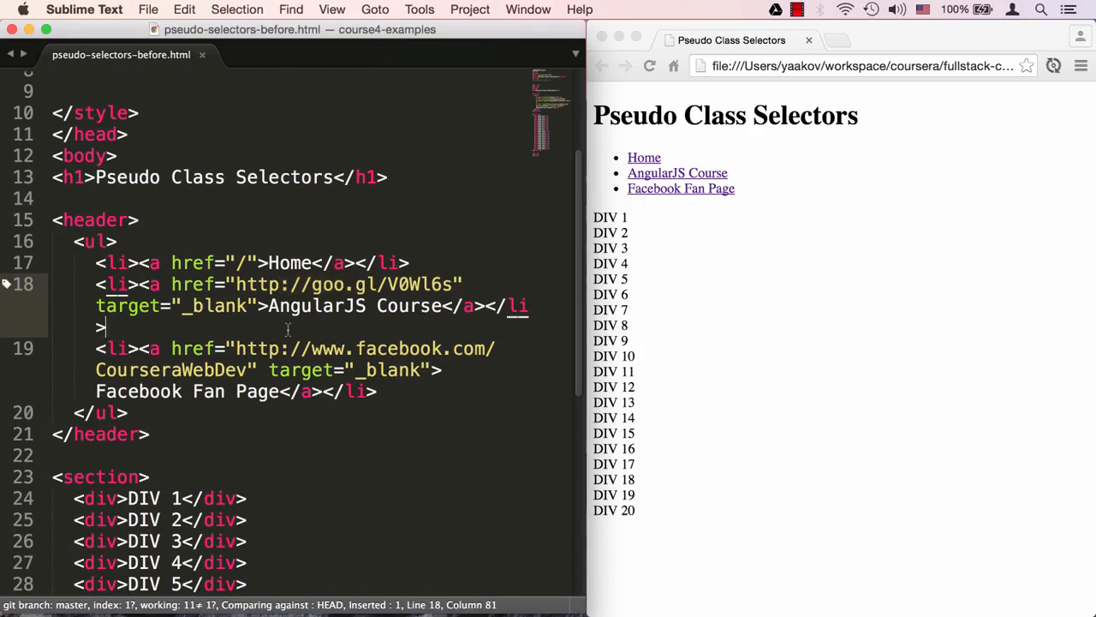
{"action": "scroll", "scroll_direction": "down", "scroll_amount": 3}
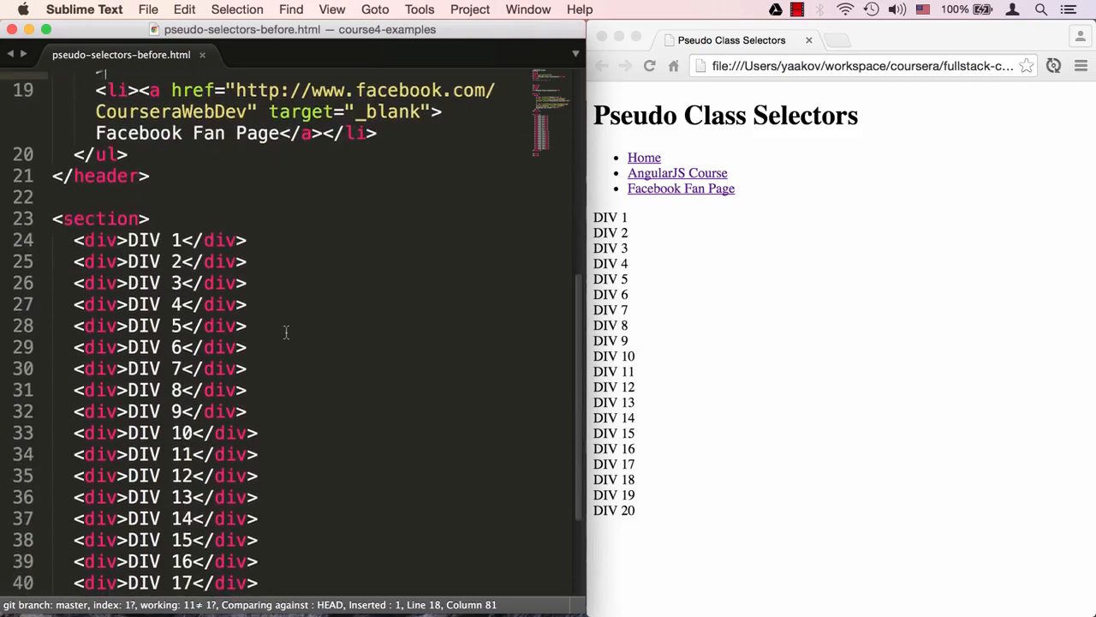
{"action": "scroll", "scroll_direction": "down", "scroll_amount": 3}
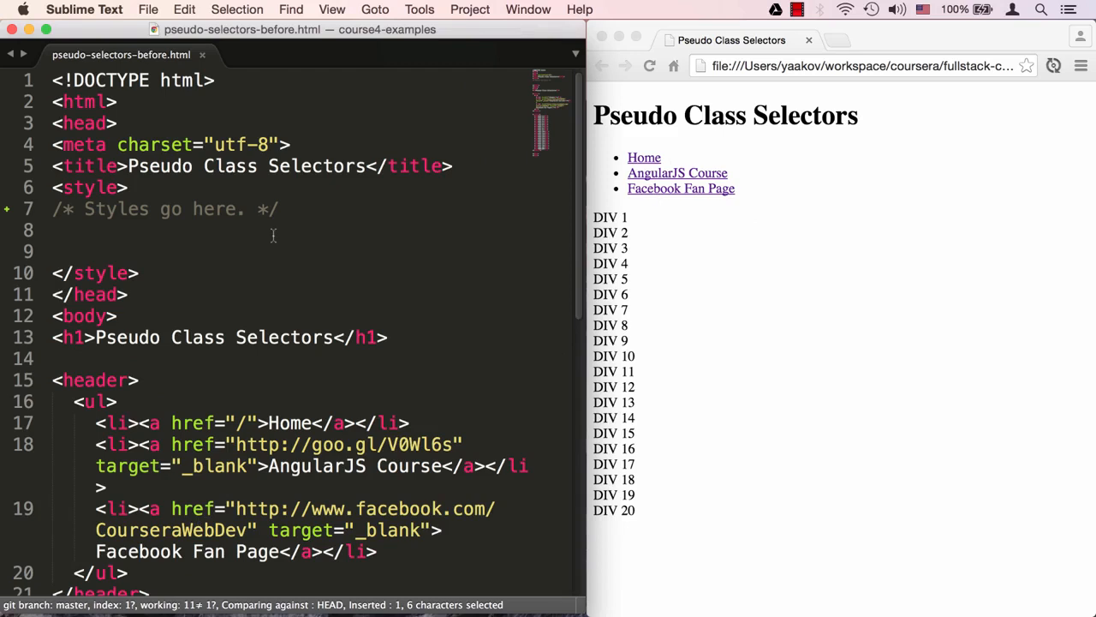
{"action": "mouse_move", "coordinate": [178, 238]}
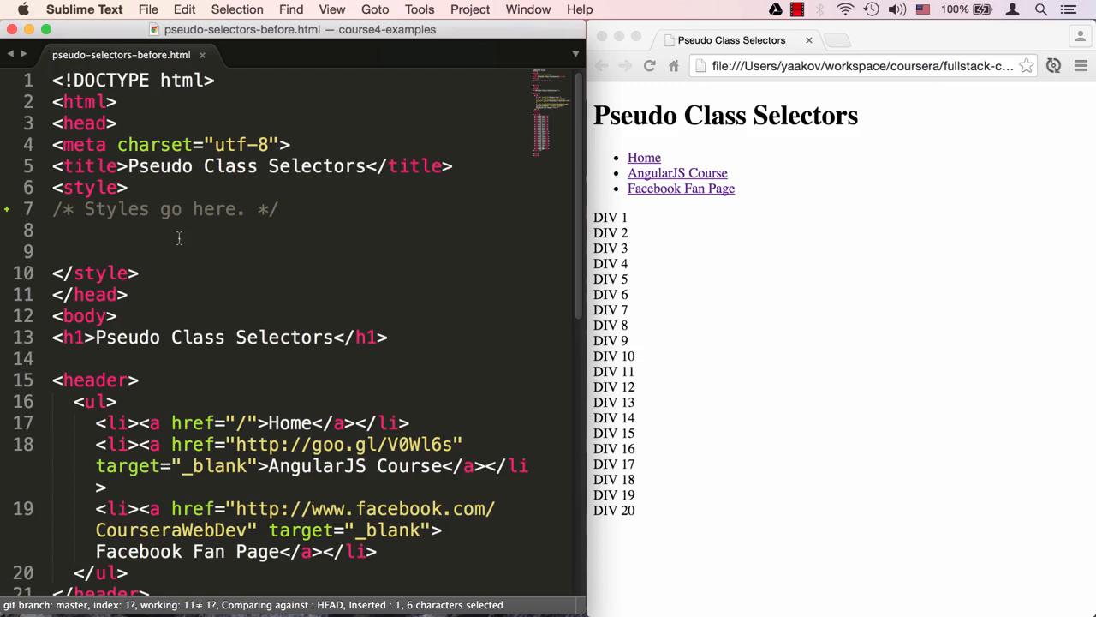
{"action": "mouse_move", "coordinate": [655, 171]}
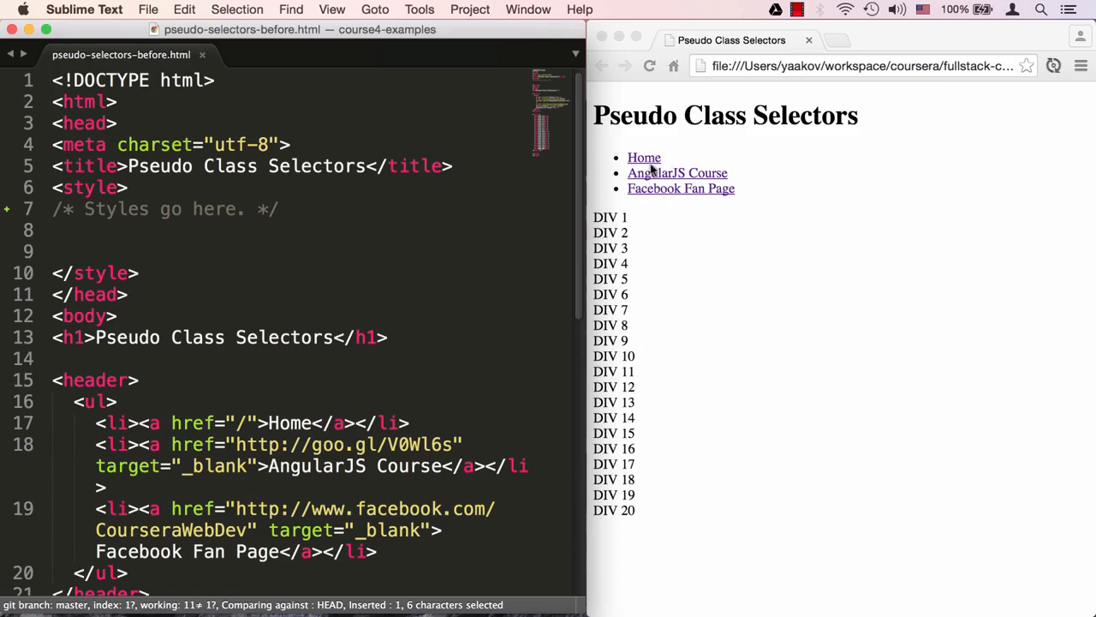
{"action": "mouse_move", "coordinate": [172, 223]}
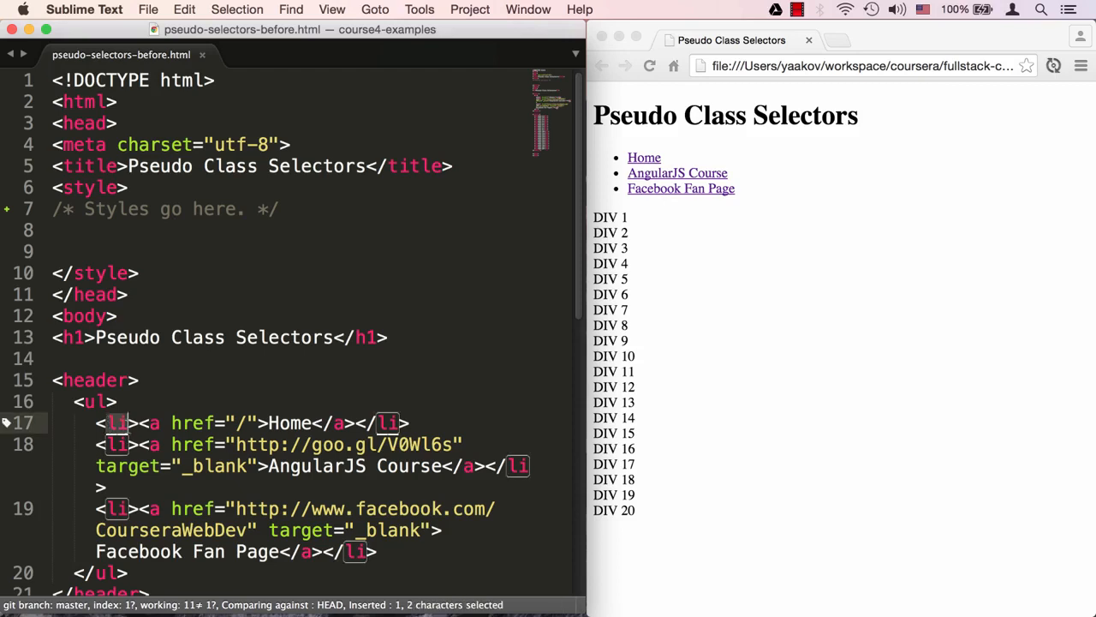
{"action": "left_click", "coordinate": [86, 209]}
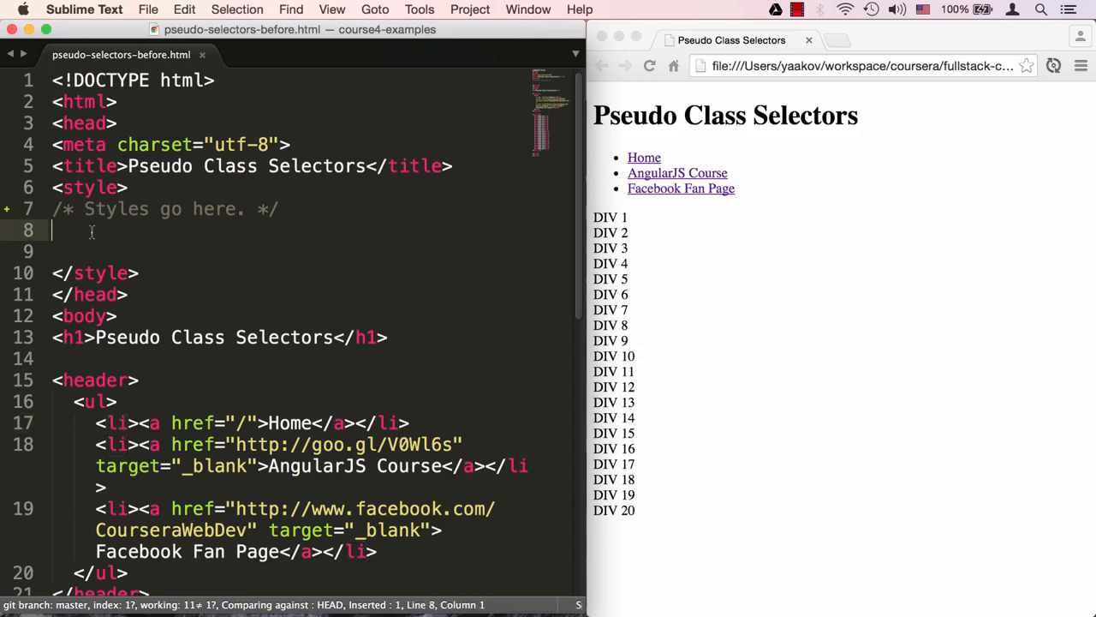
{"action": "type", "text": "header li {"}
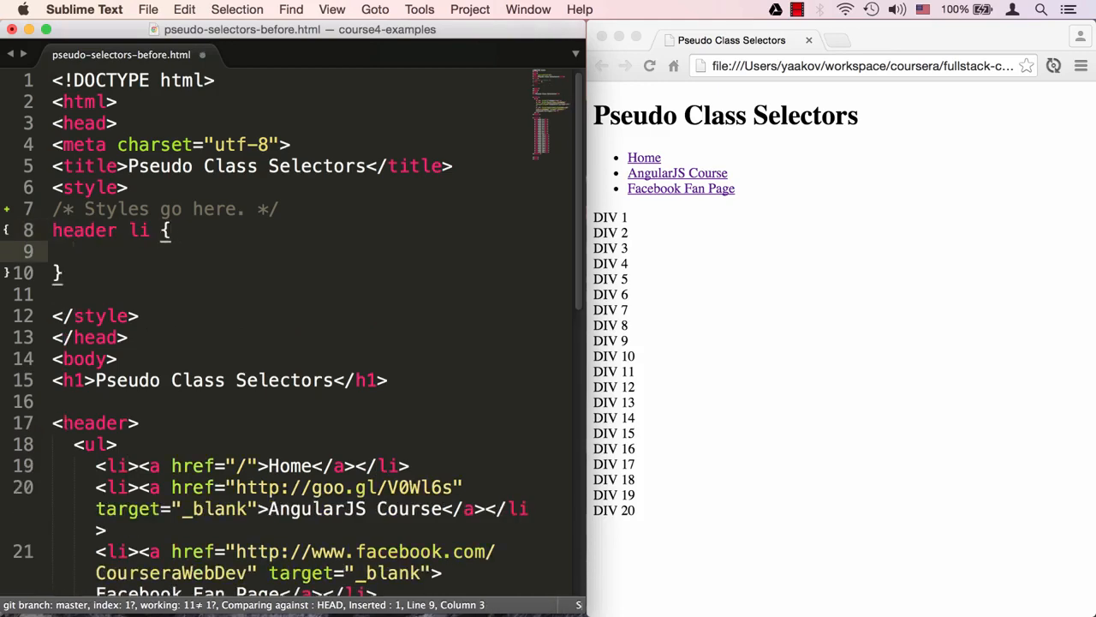
{"action": "type", "text": "list-style: none;"}
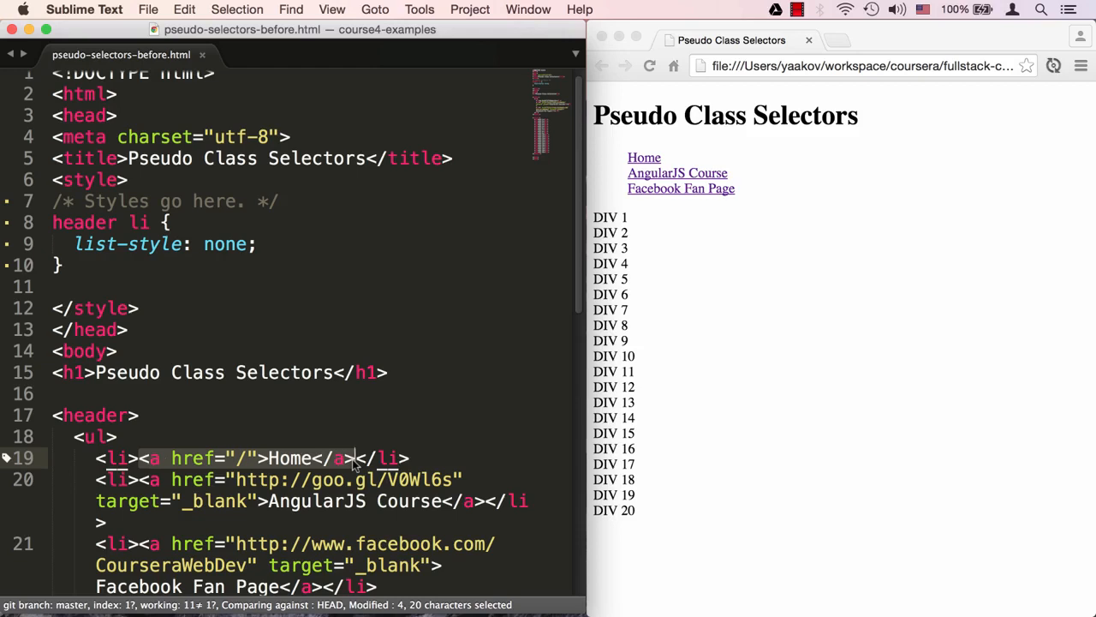
Start an 'a:link, a:visited' rule with text-decoration: none
{"action": "type", "text": "a:li"}
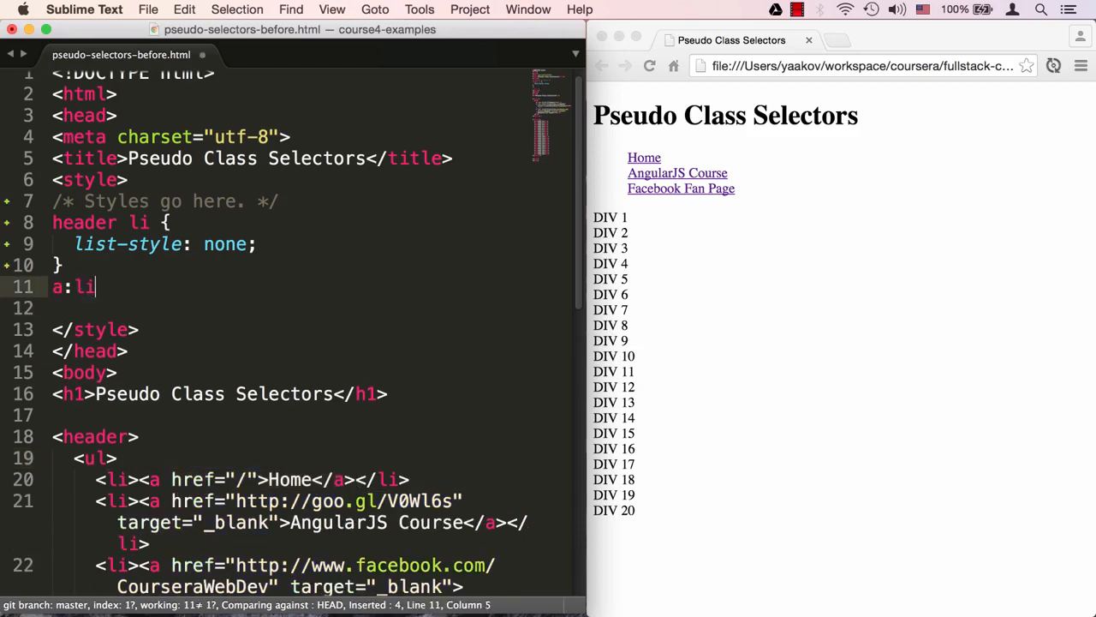
{"action": "type", "text": "nk, a:visited {"}
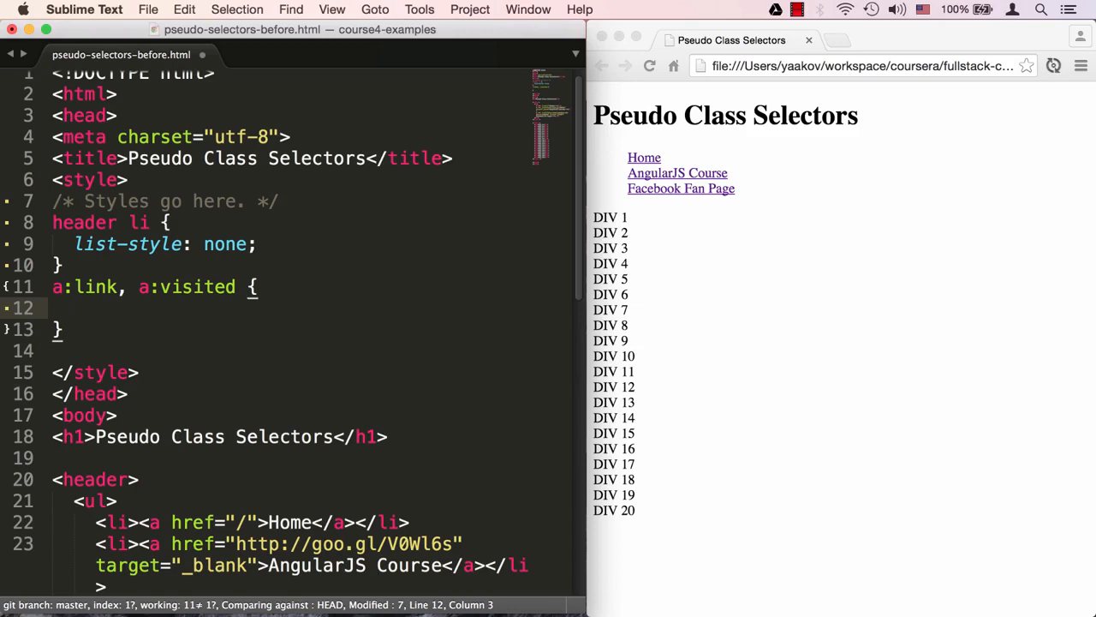
{"action": "type", "text": "text"}
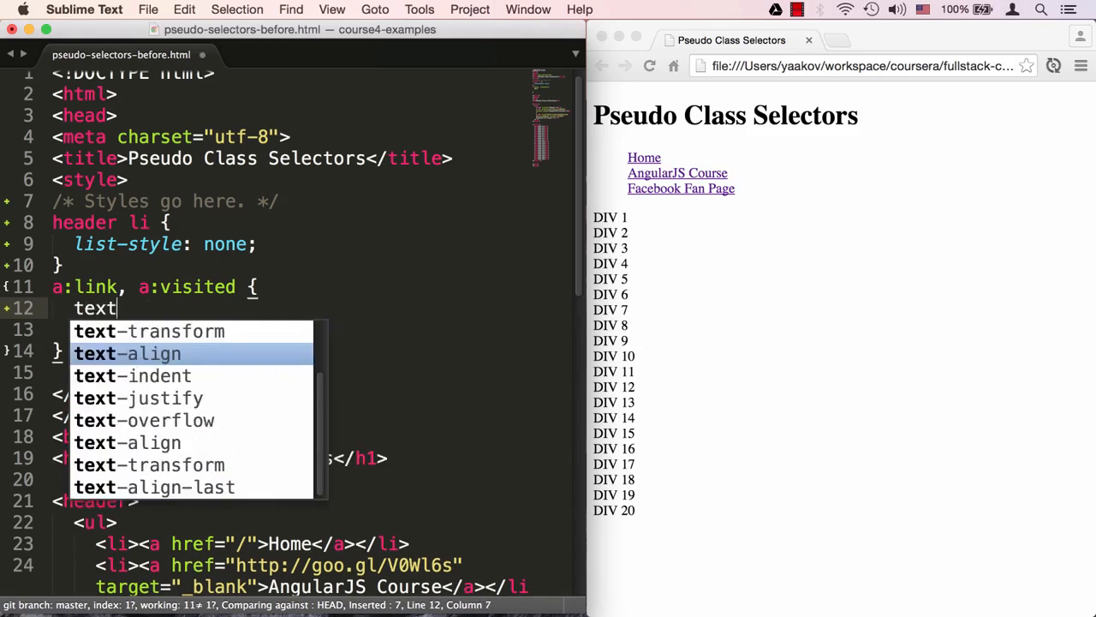
{"action": "type", "text": "-decoration: none;"}
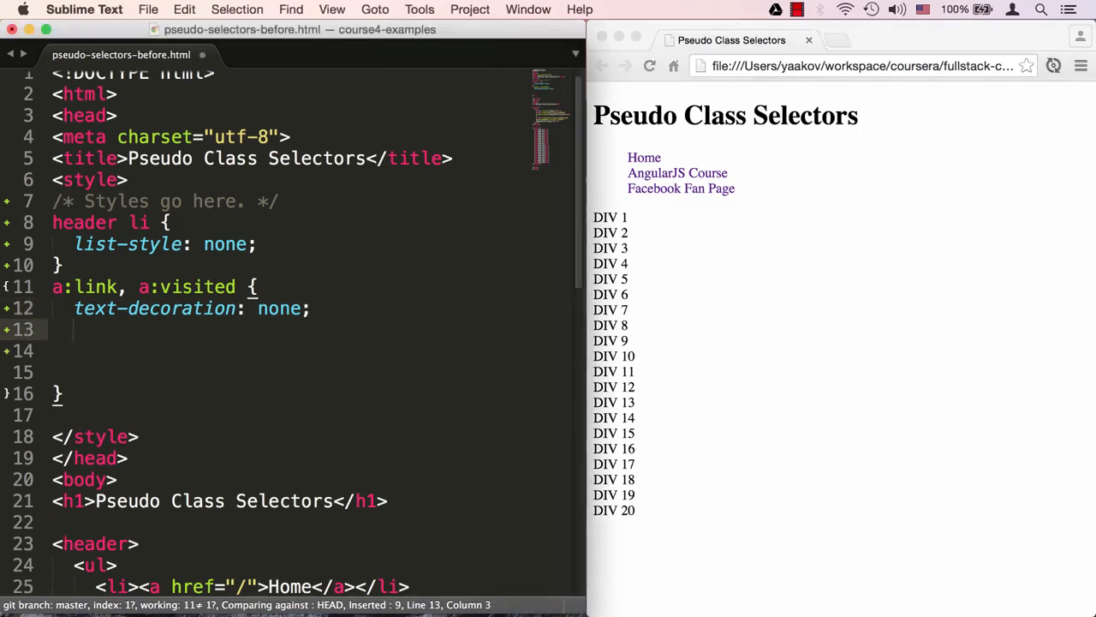
Give the links a green background, 1px solid blue border and black text
{"action": "type", "text": "background-color:"}
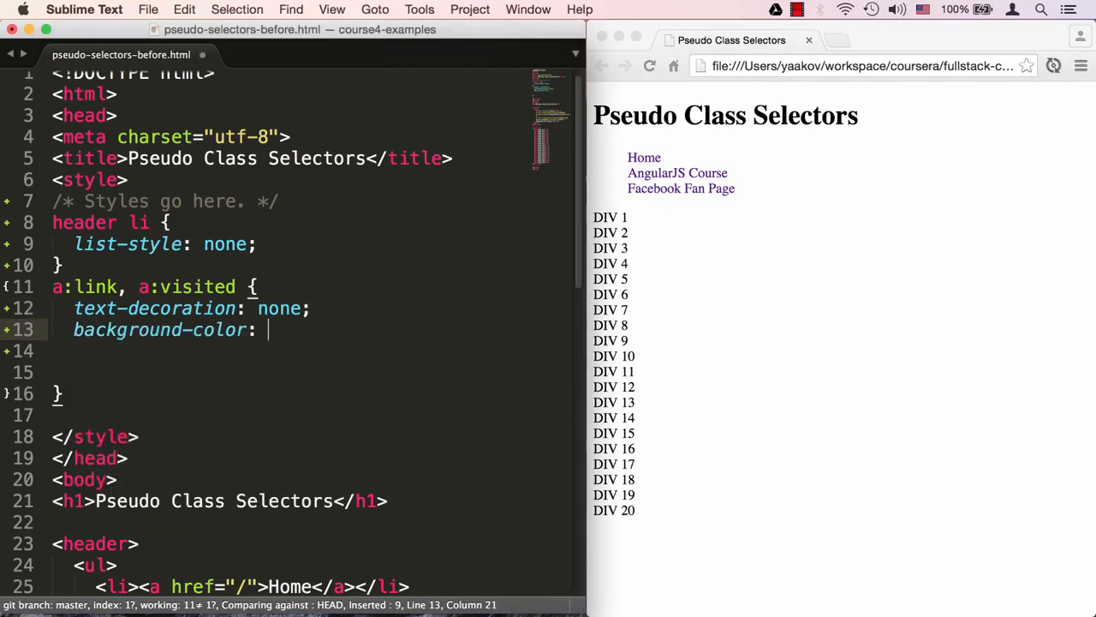
{"action": "type", "text": "green;"}
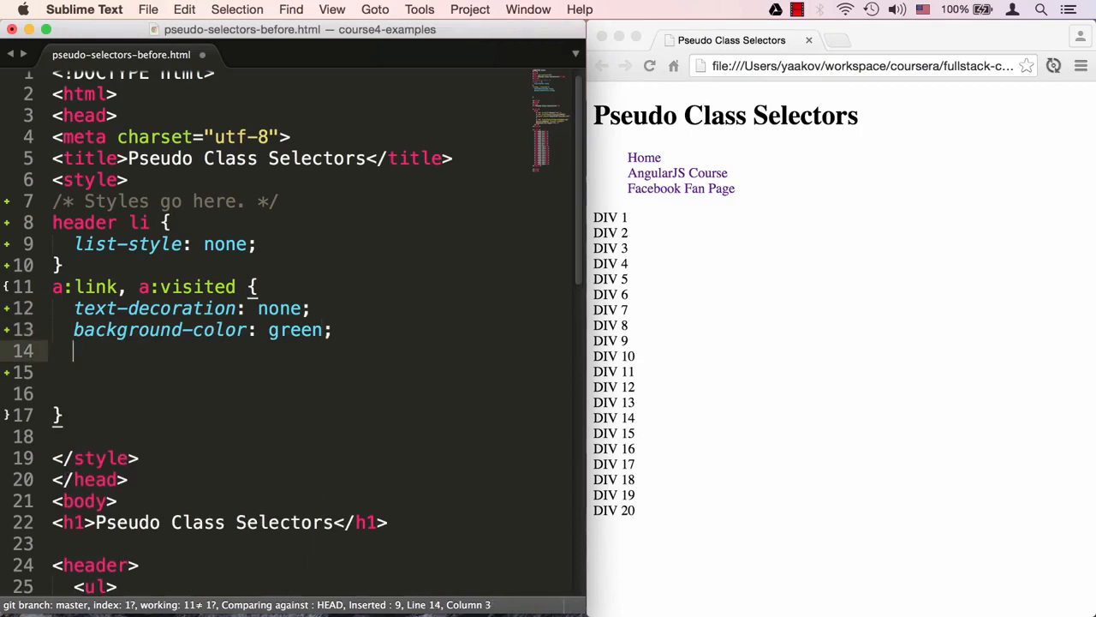
{"action": "type", "text": "border: 1px solid;"}
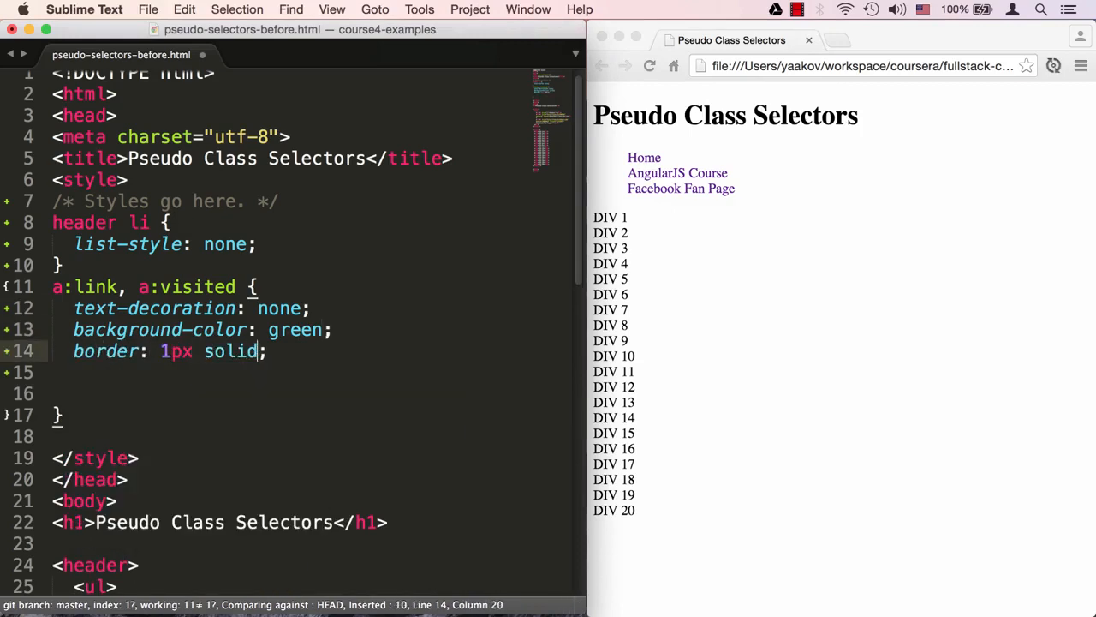
{"action": "type", "text": "blue"}
{"action": "left_click", "coordinate": [291, 374]}
{"action": "type", "text": "color: ;"}
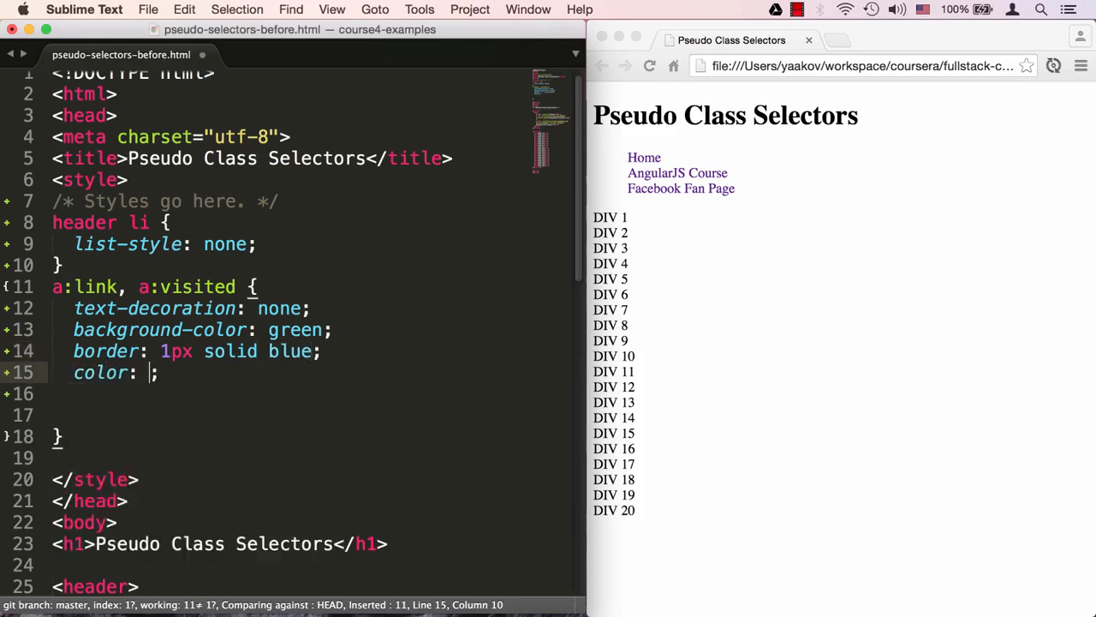
{"action": "type", "text": "black"}
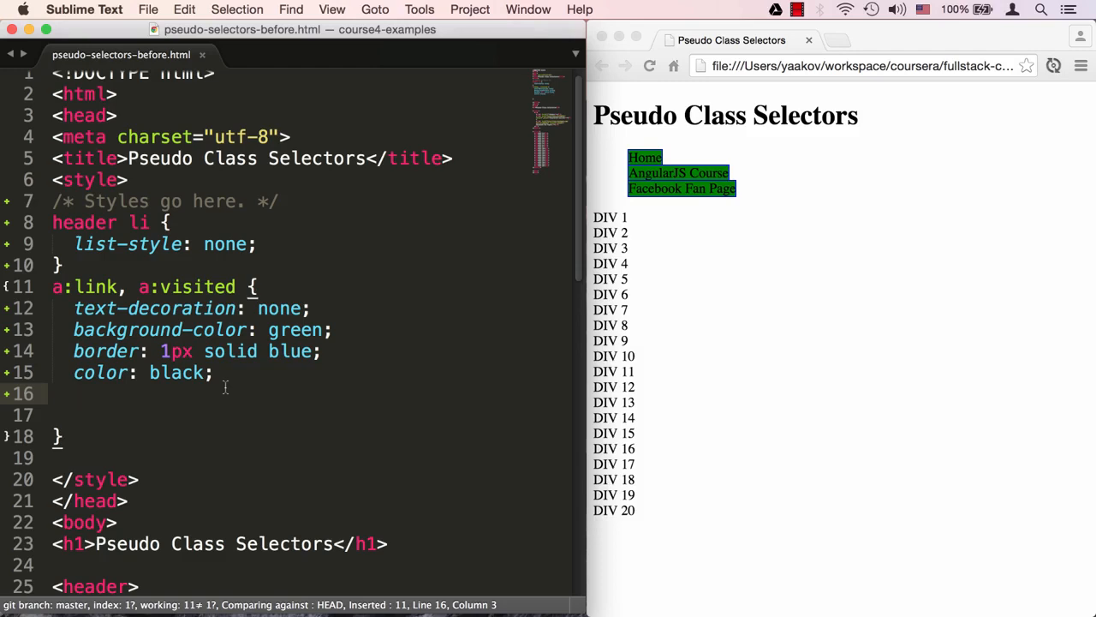
Add display: block and width: 200px to the link rule
{"action": "type", "text": "b"}
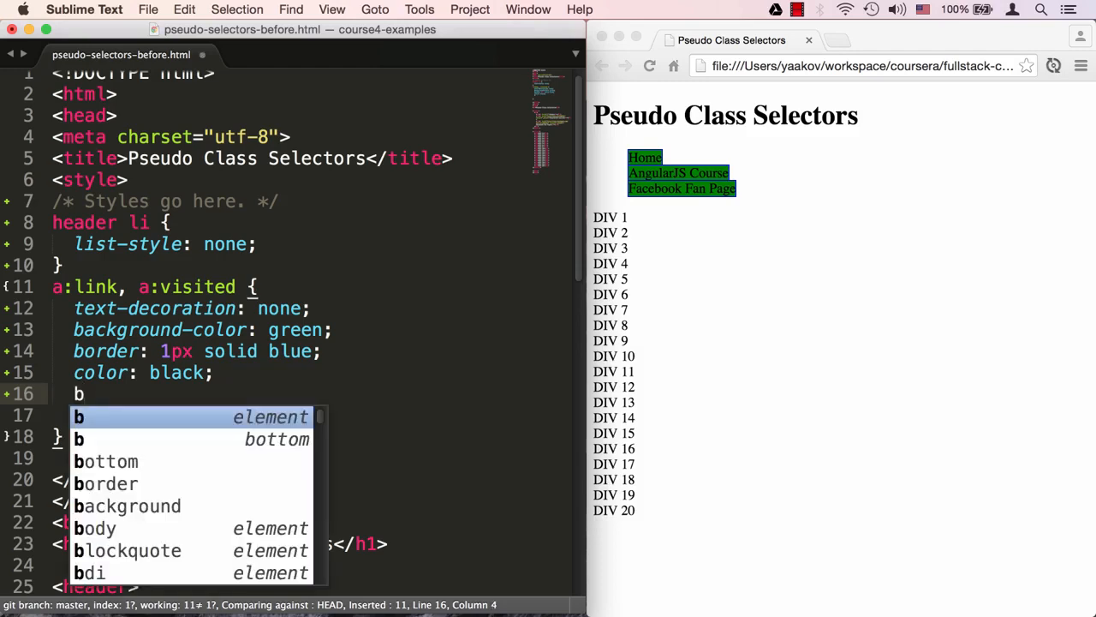
{"action": "type", "text": "isplay: block;"}
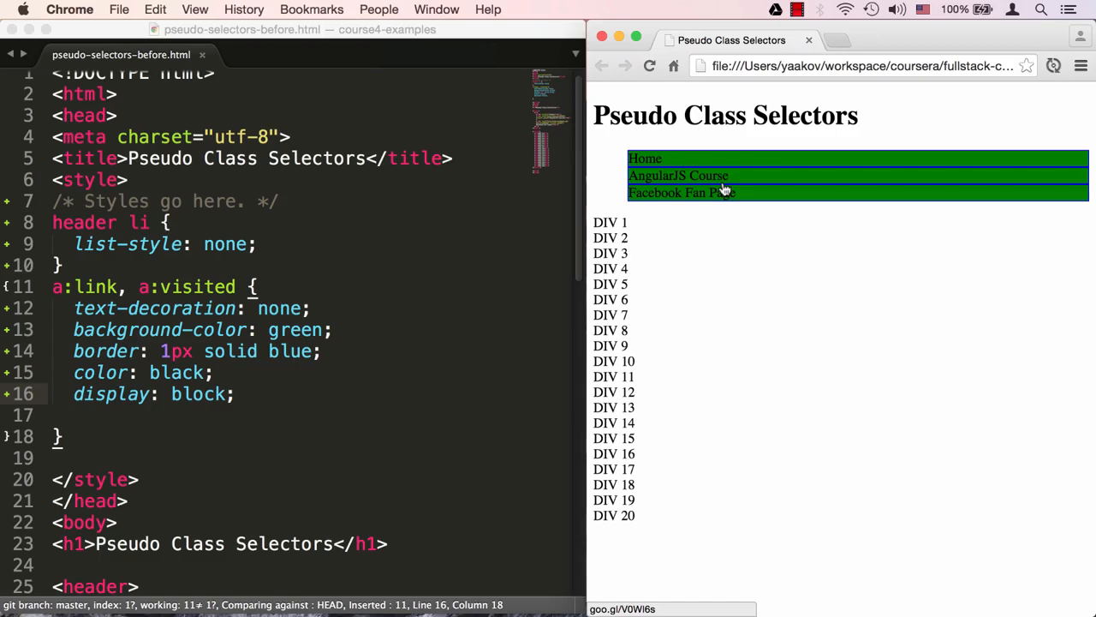
{"action": "left_click", "coordinate": [248, 394]}
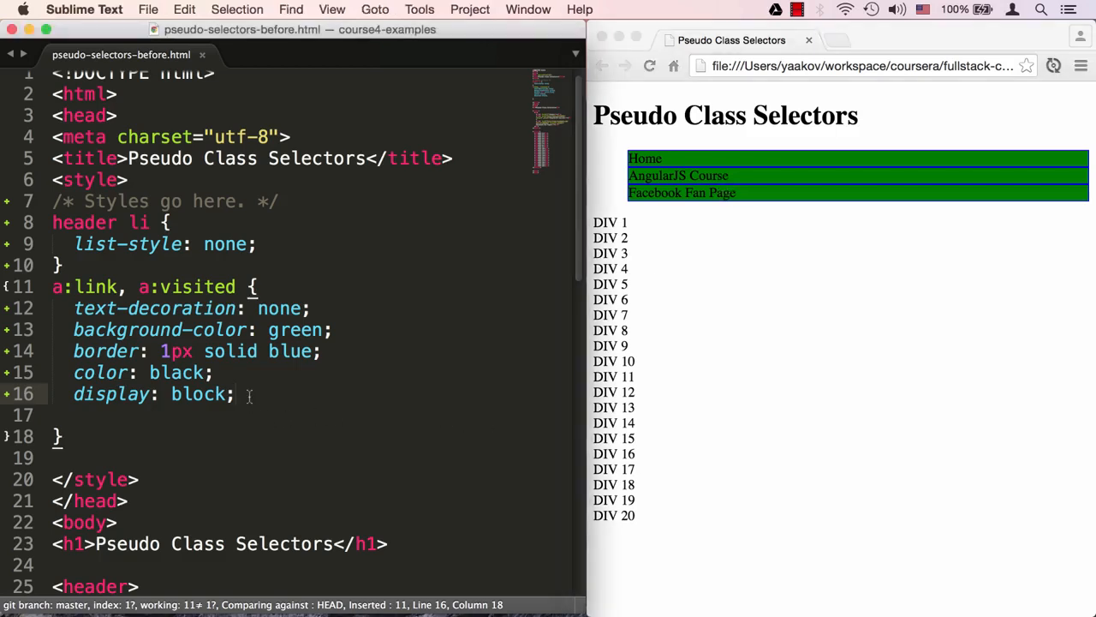
{"action": "type", "text": "width: 200;"}
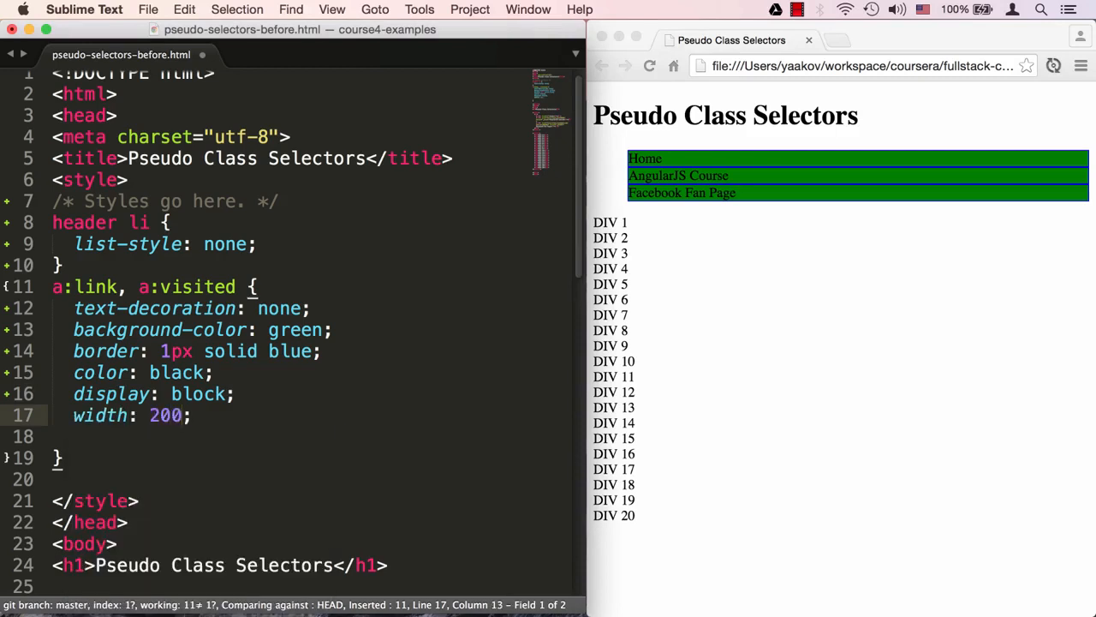
{"action": "type", "text": "px"}
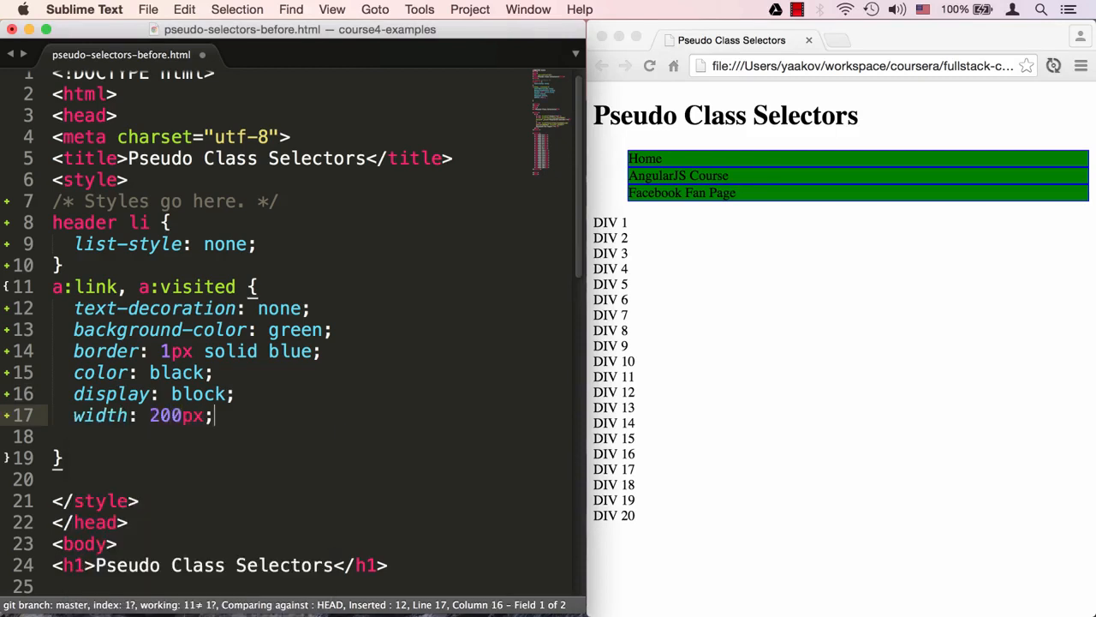
Center the link text and give the links a 1px bottom margin
{"action": "type", "text": "text-align:"}
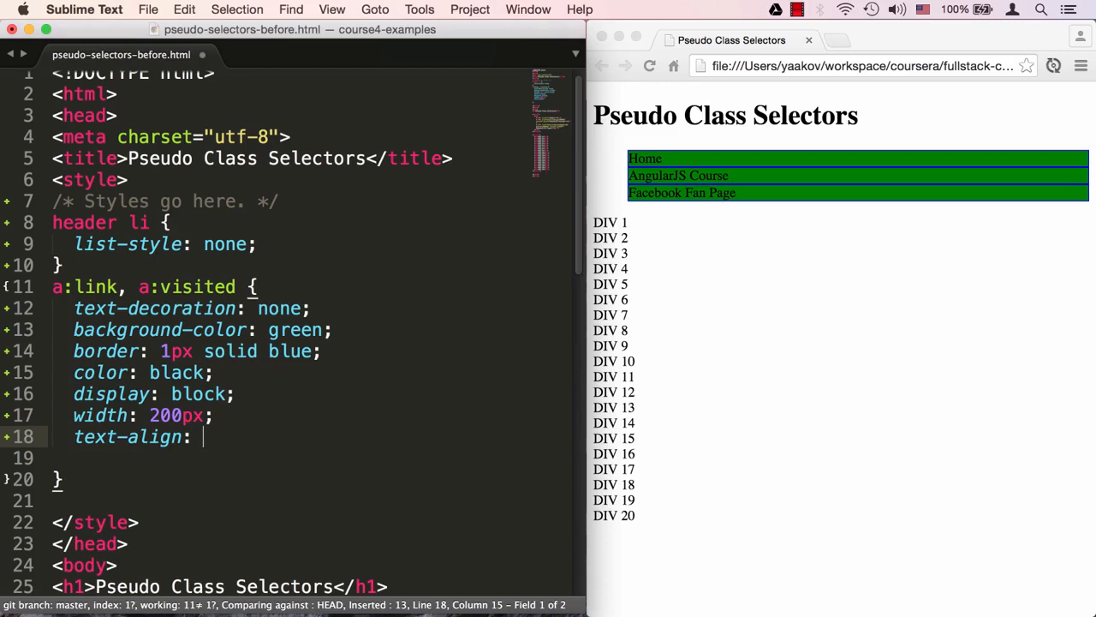
{"action": "type", "text": "center;"}
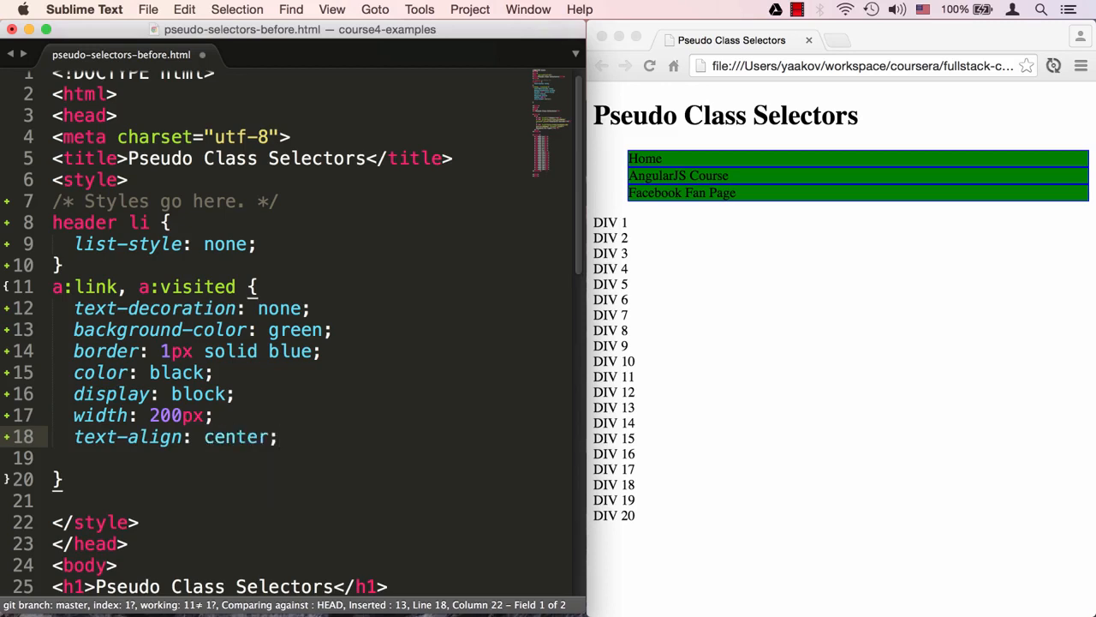
{"action": "key", "text": "enter"}
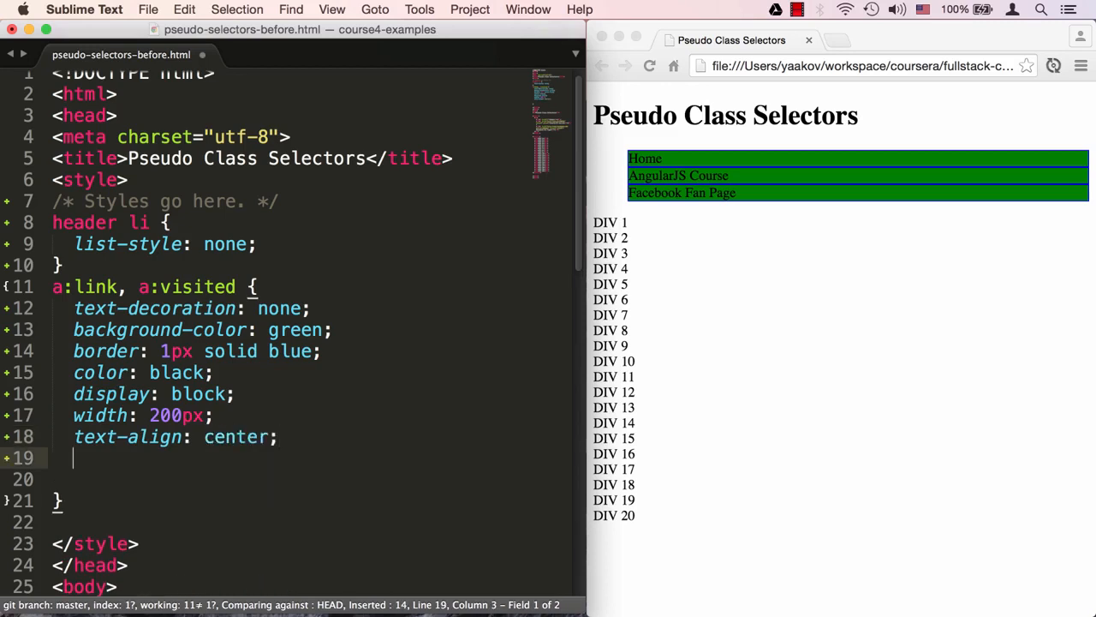
{"action": "type", "text": "margin-bottom: 1px"}
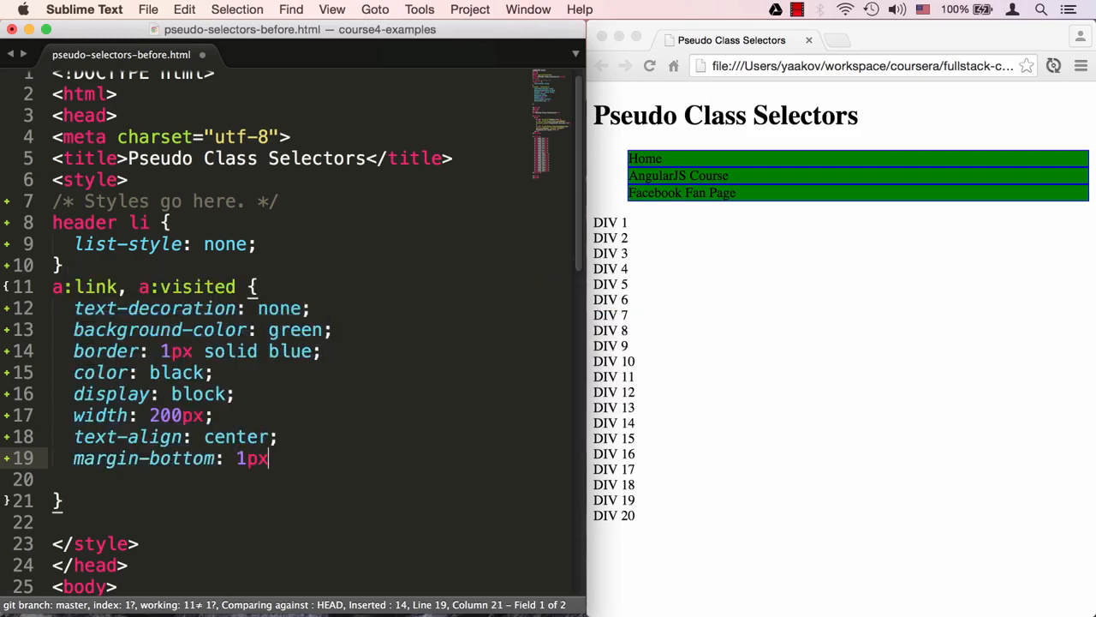
{"action": "type", "text": ";"}
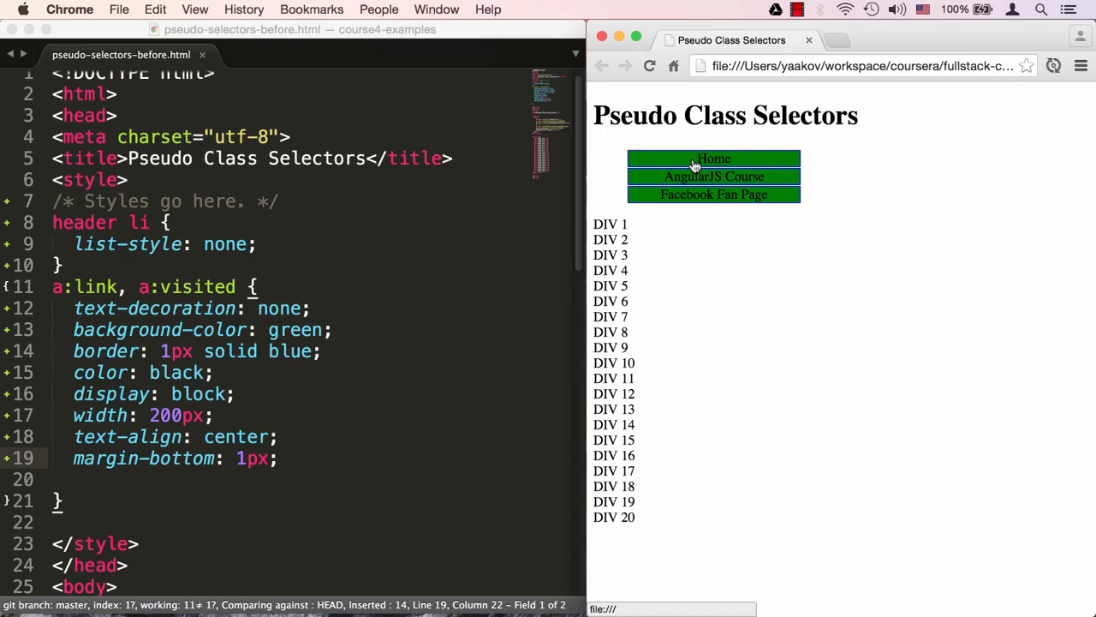
{"action": "mouse_move", "coordinate": [698, 205]}
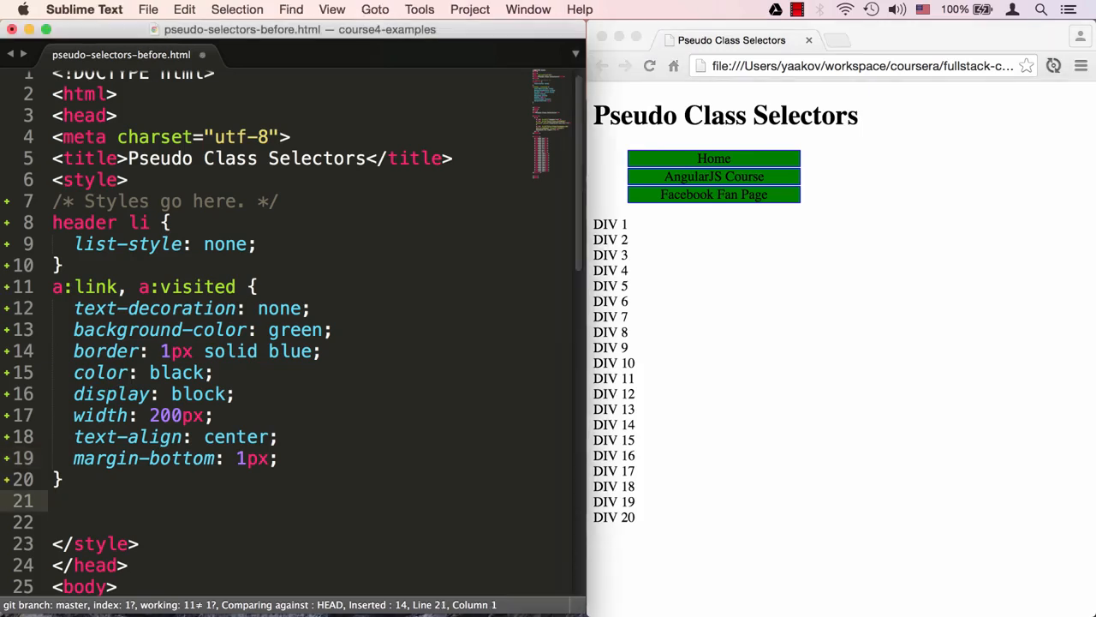
Write an 'a:hover, a:active' rule with red background and purple text, then reload to test
{"action": "key", "text": "enter"}
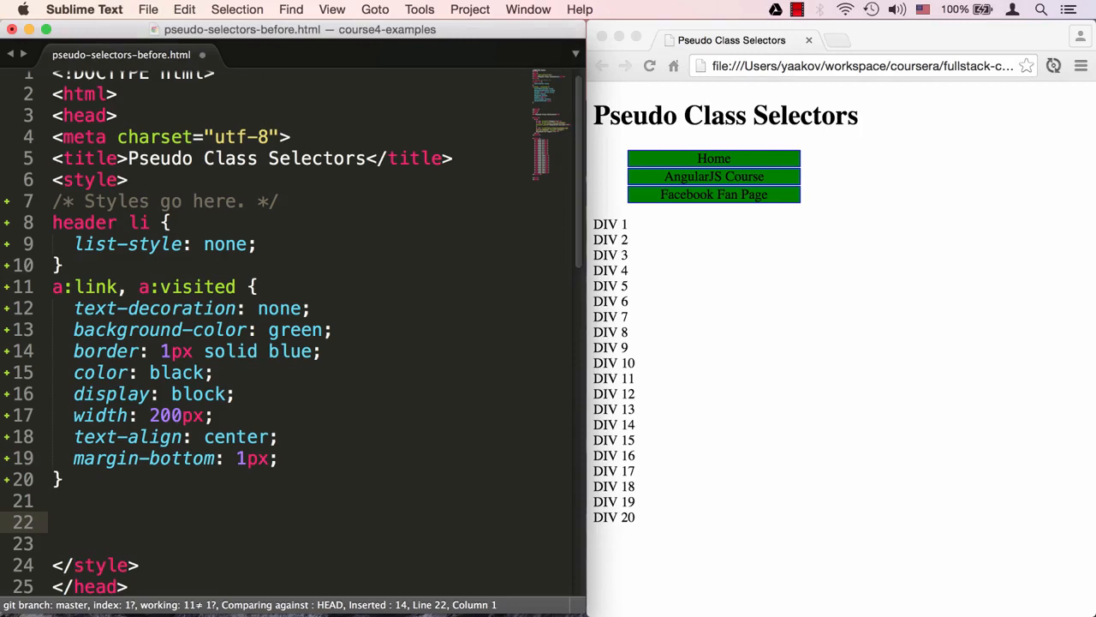
{"action": "type", "text": "a:h"}
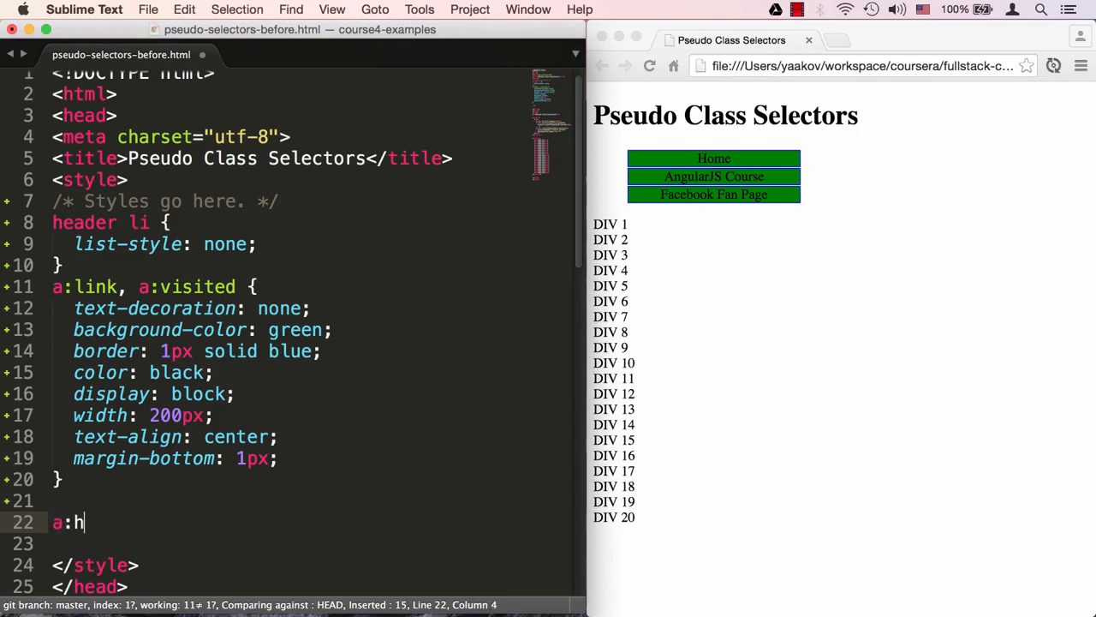
{"action": "type", "text": "over, a"}
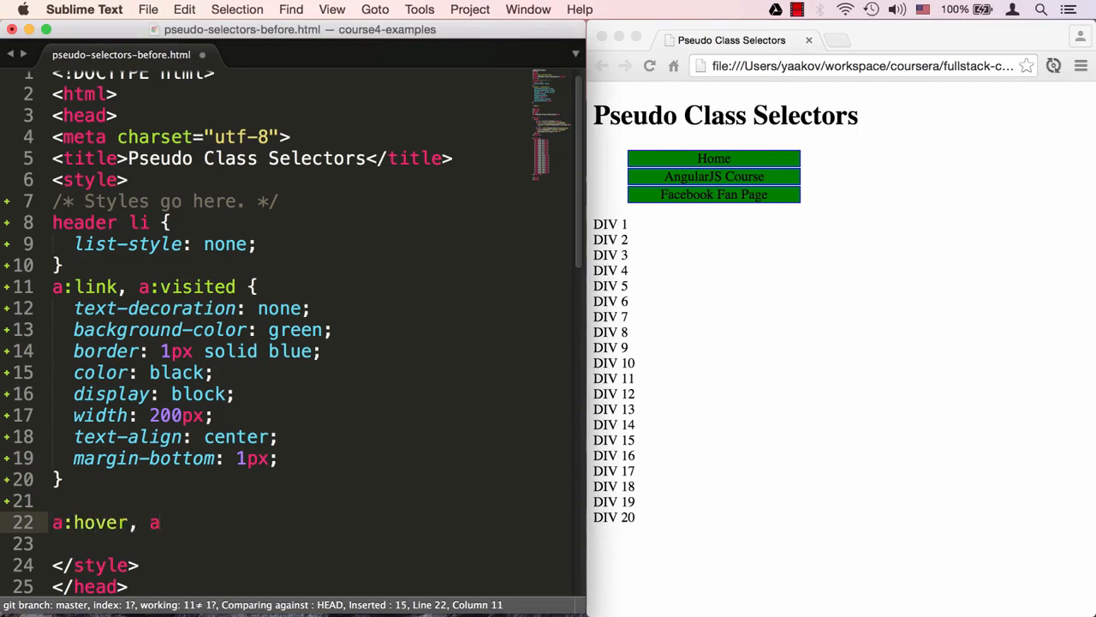
{"action": "type", "text": ":active {"}
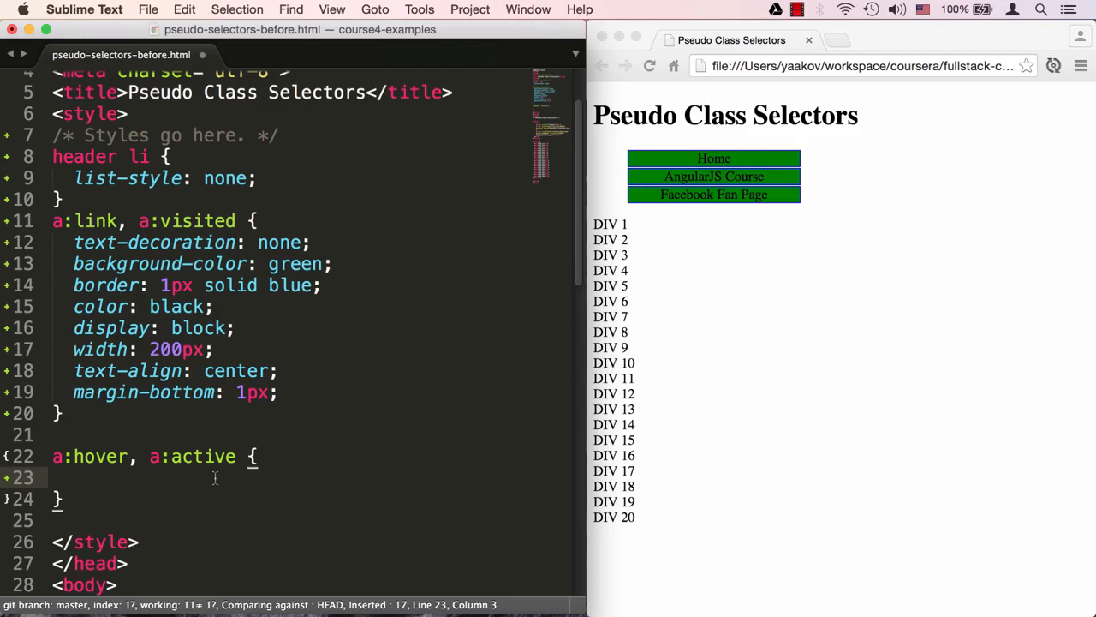
{"action": "type", "text": "background-color: red;"}
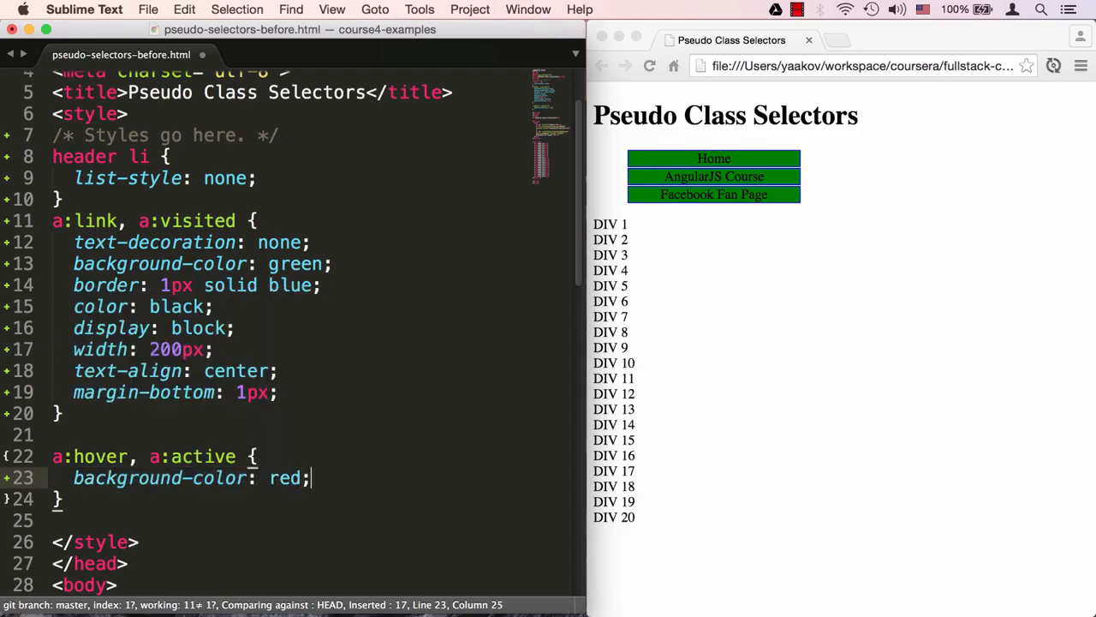
{"action": "type", "text": "color:"}
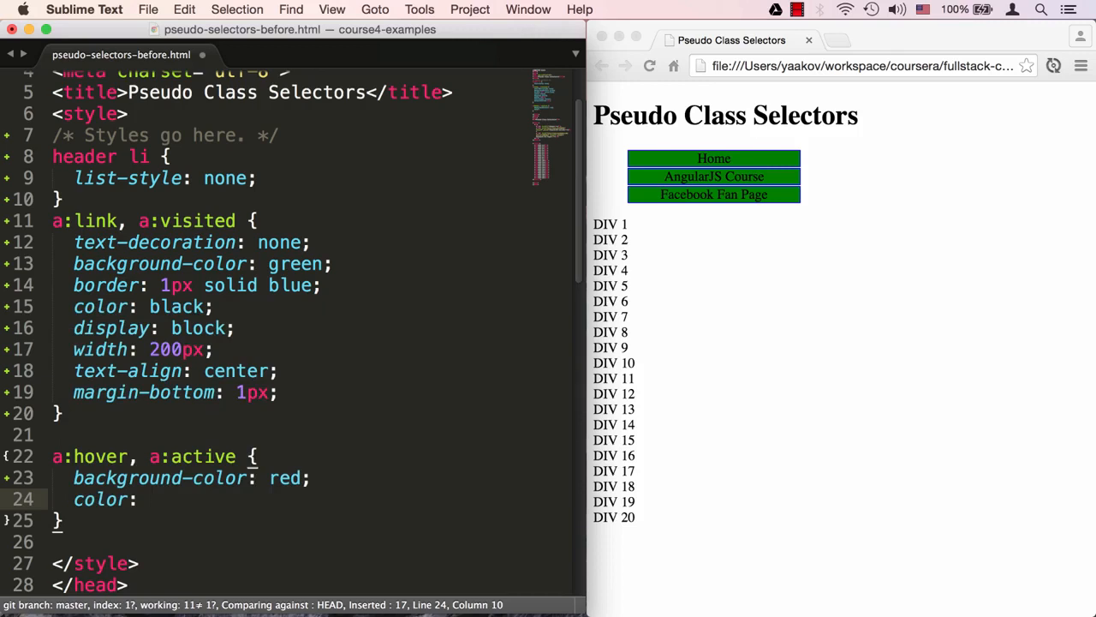
{"action": "type", "text": "purple;"}
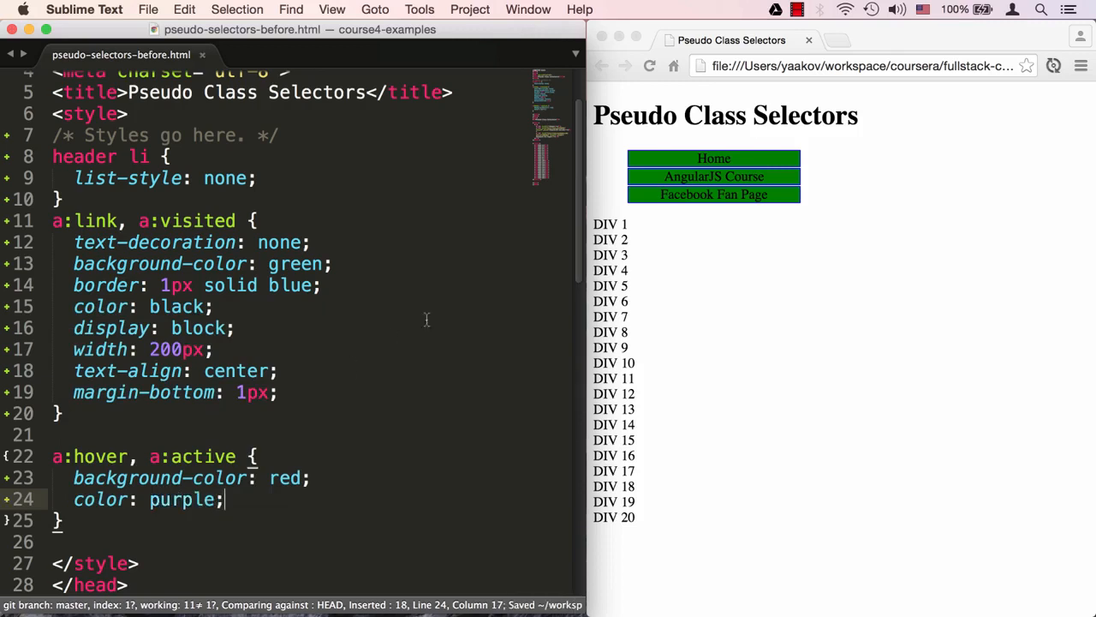
{"action": "left_click", "coordinate": [712, 221]}
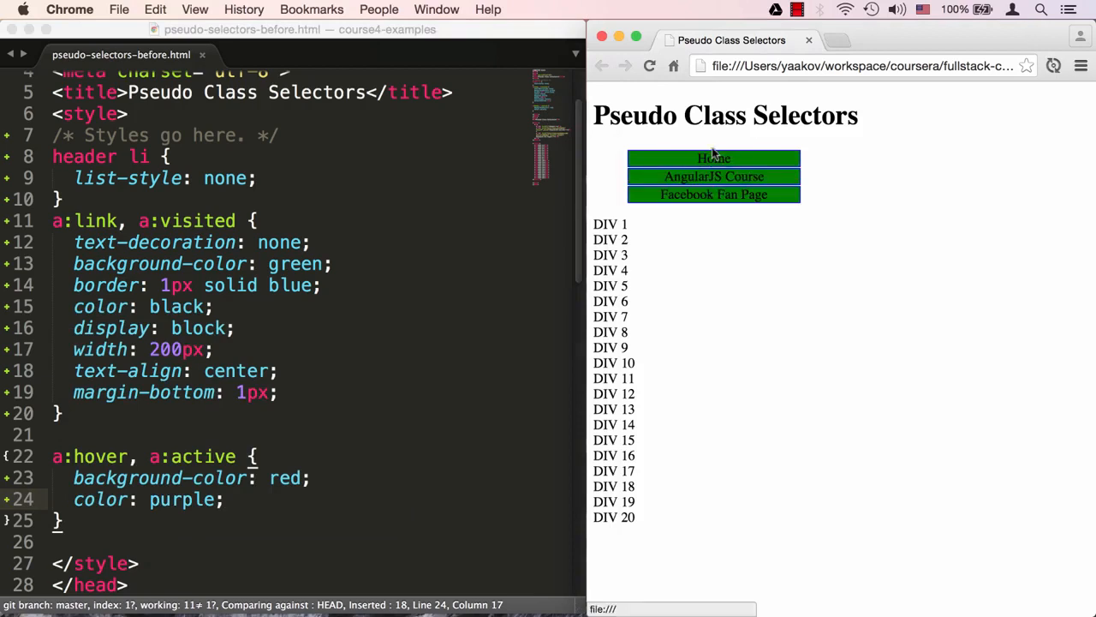
{"action": "mouse_move", "coordinate": [713, 176]}
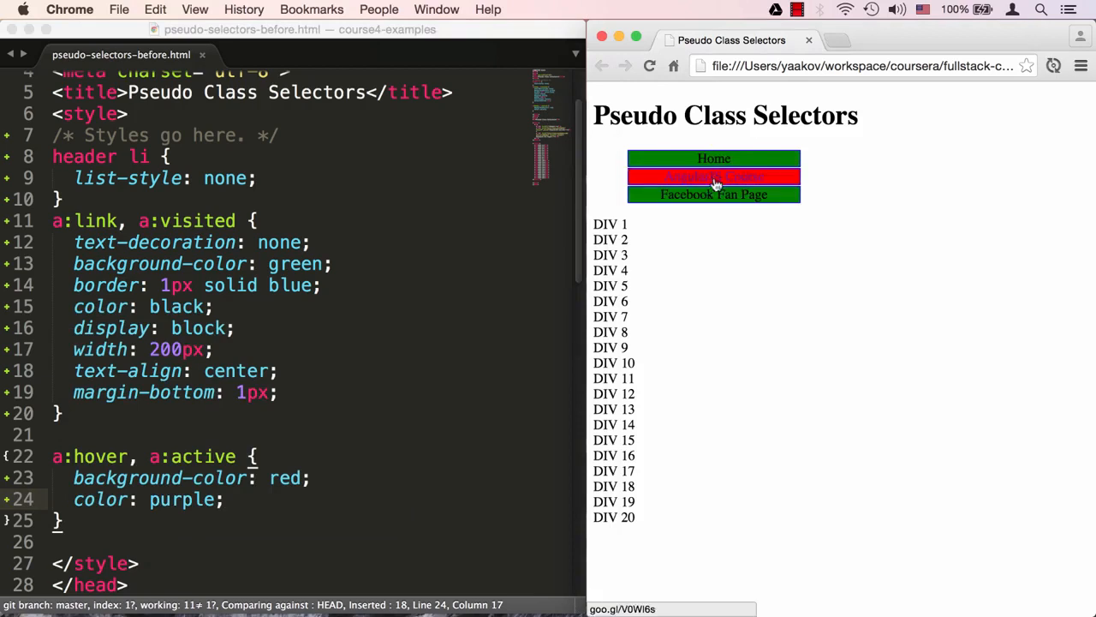
{"action": "mouse_move", "coordinate": [712, 195]}
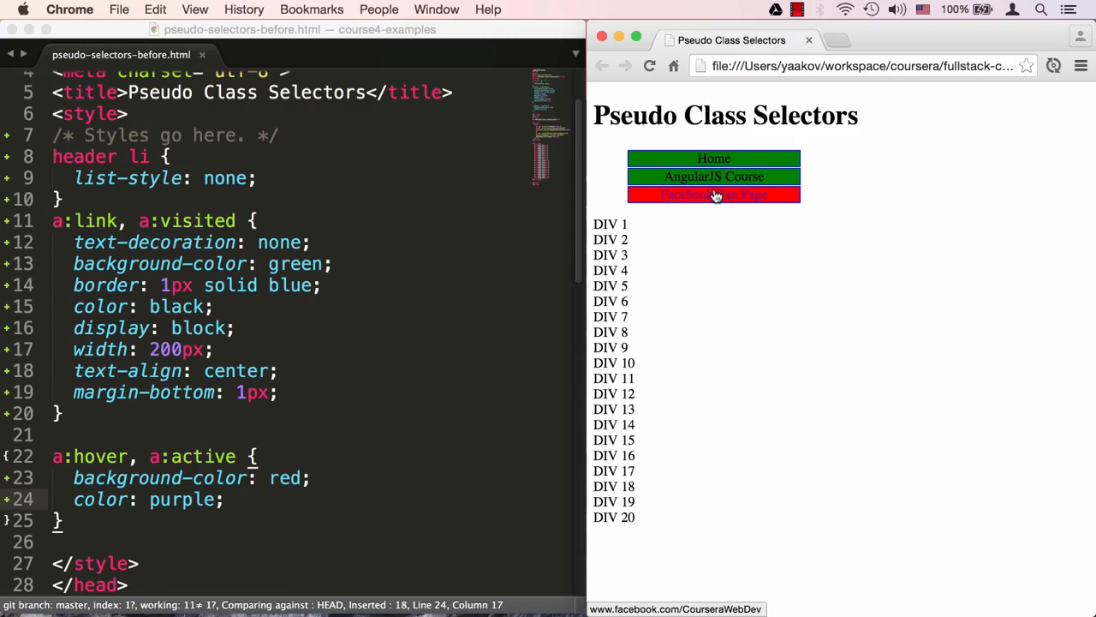
{"action": "mouse_move", "coordinate": [713, 252]}
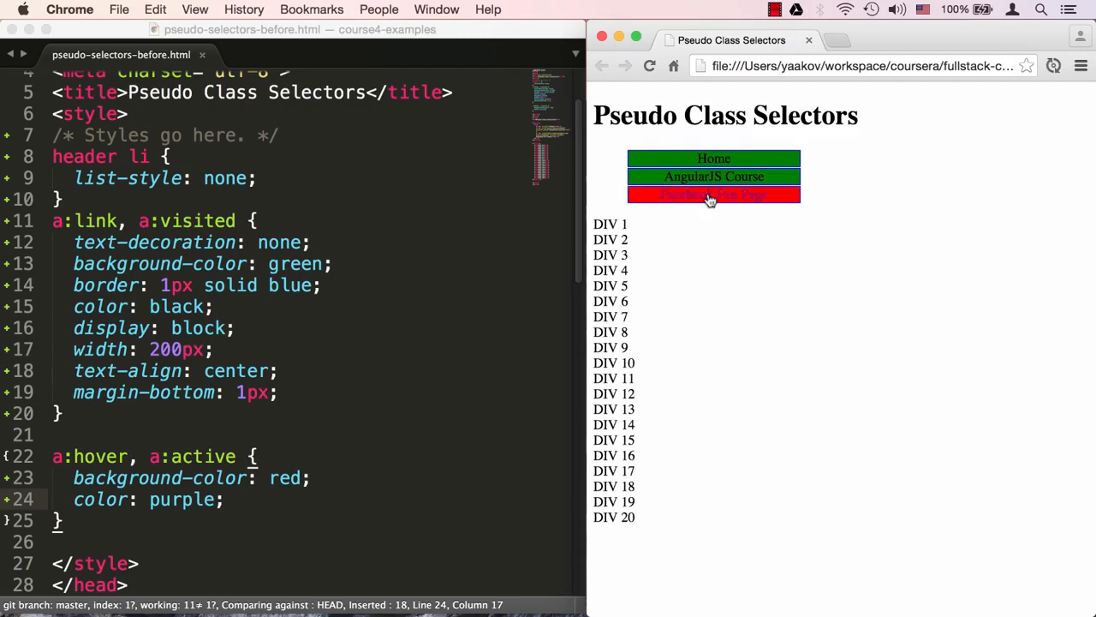
{"action": "left_click", "coordinate": [713, 195]}
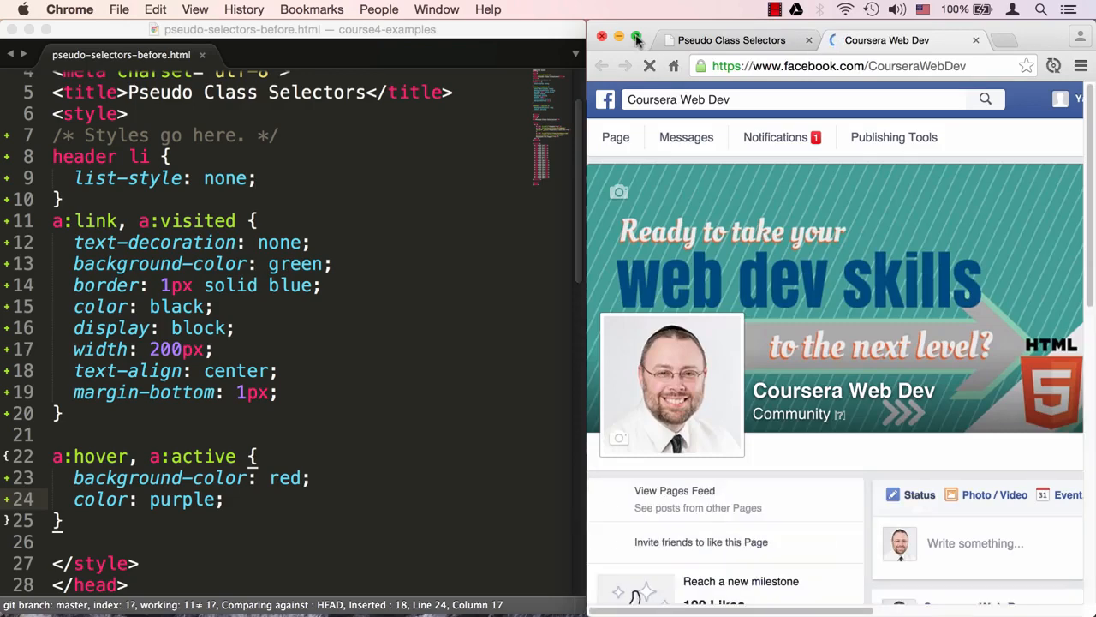
{"action": "left_click", "coordinate": [637, 40]}
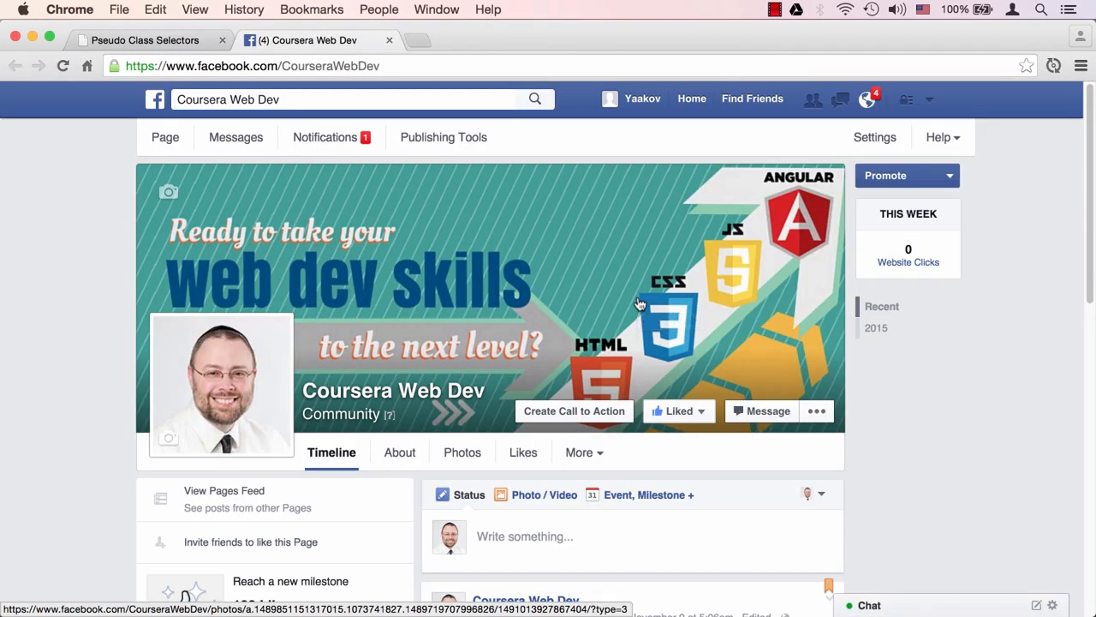
{"action": "scroll", "scroll_direction": "down", "scroll_amount": 3}
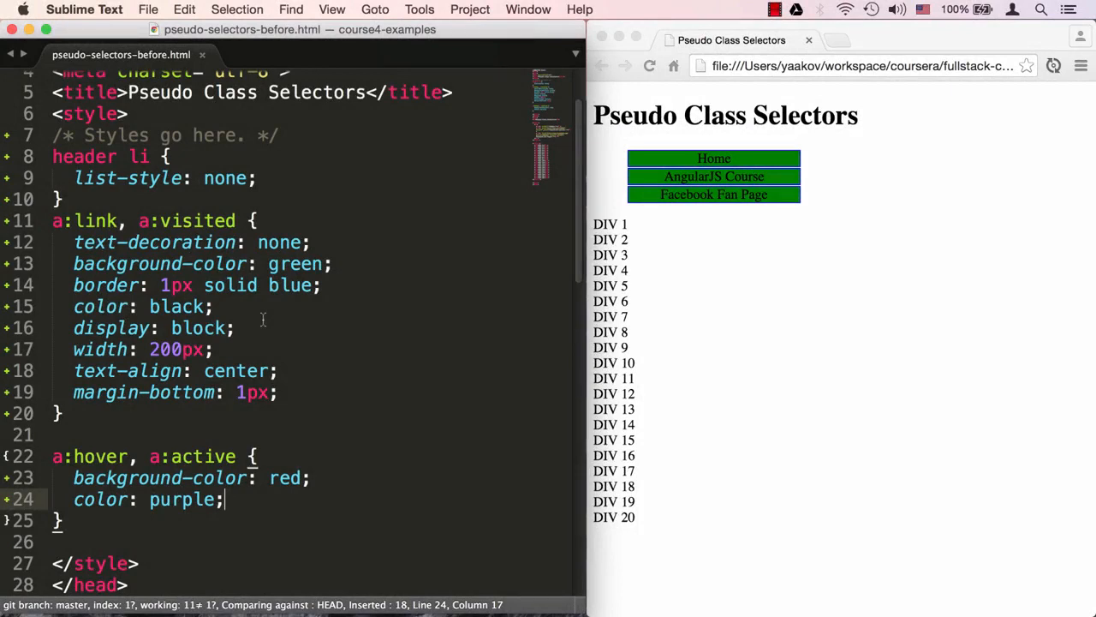
{"action": "mouse_move", "coordinate": [442, 328]}
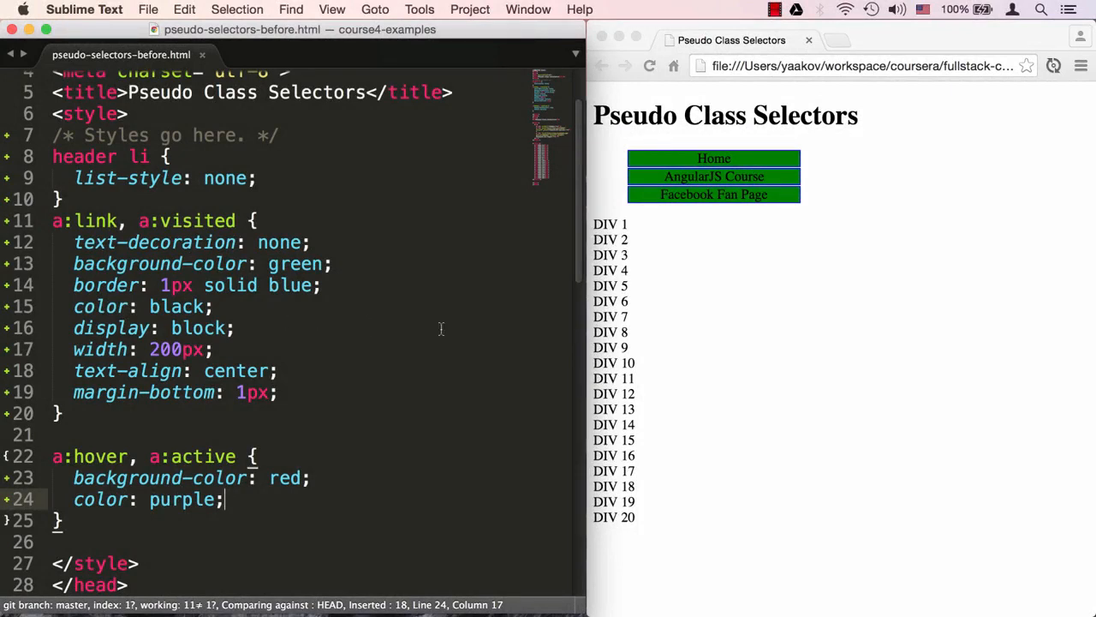
{"action": "mouse_move", "coordinate": [699, 206]}
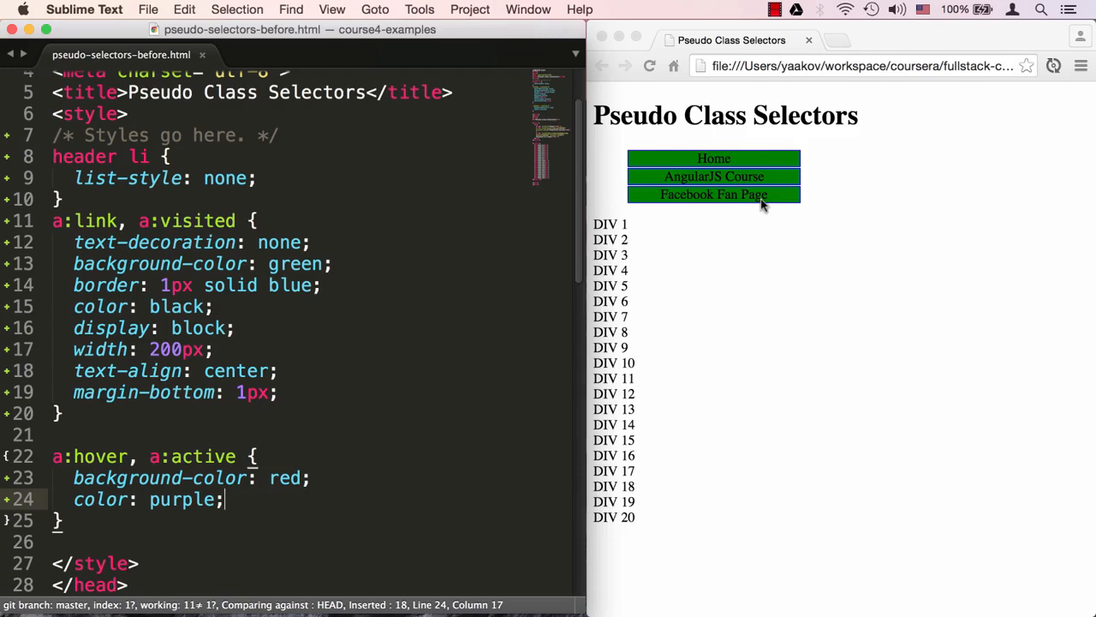
{"action": "mouse_move", "coordinate": [428, 343]}
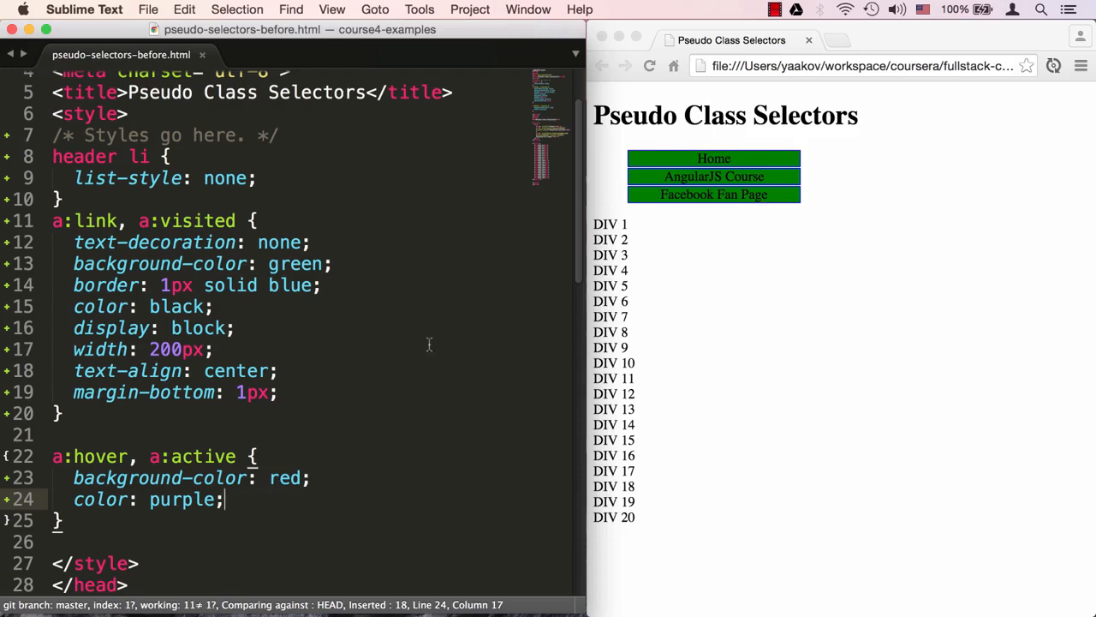
{"action": "scroll", "scroll_direction": "down", "scroll_amount": 3}
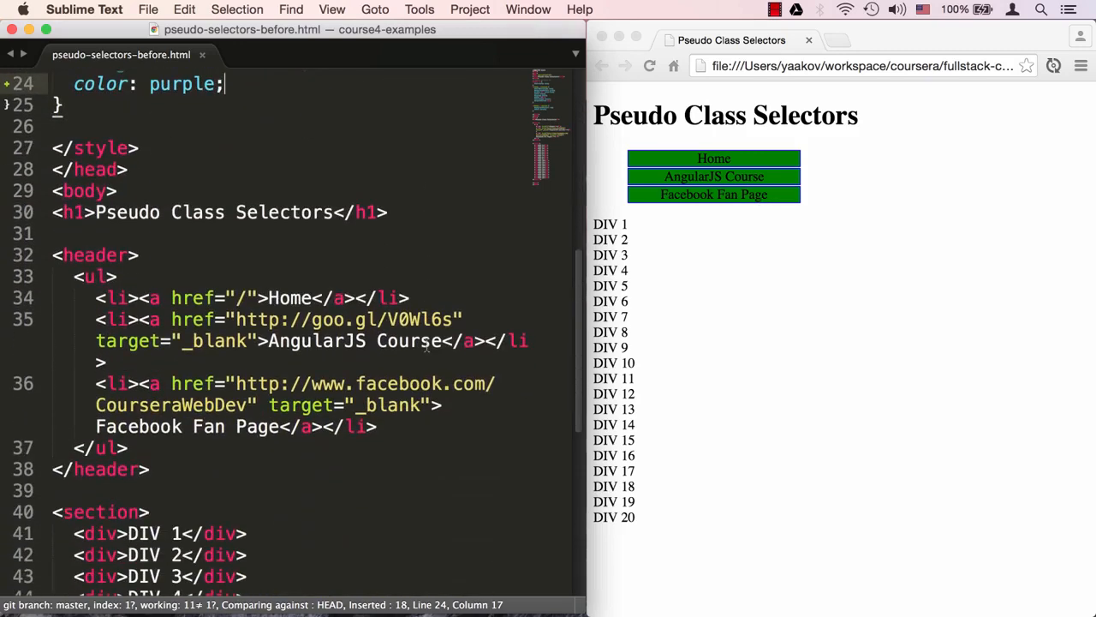
{"action": "double_click", "coordinate": [95, 253]}
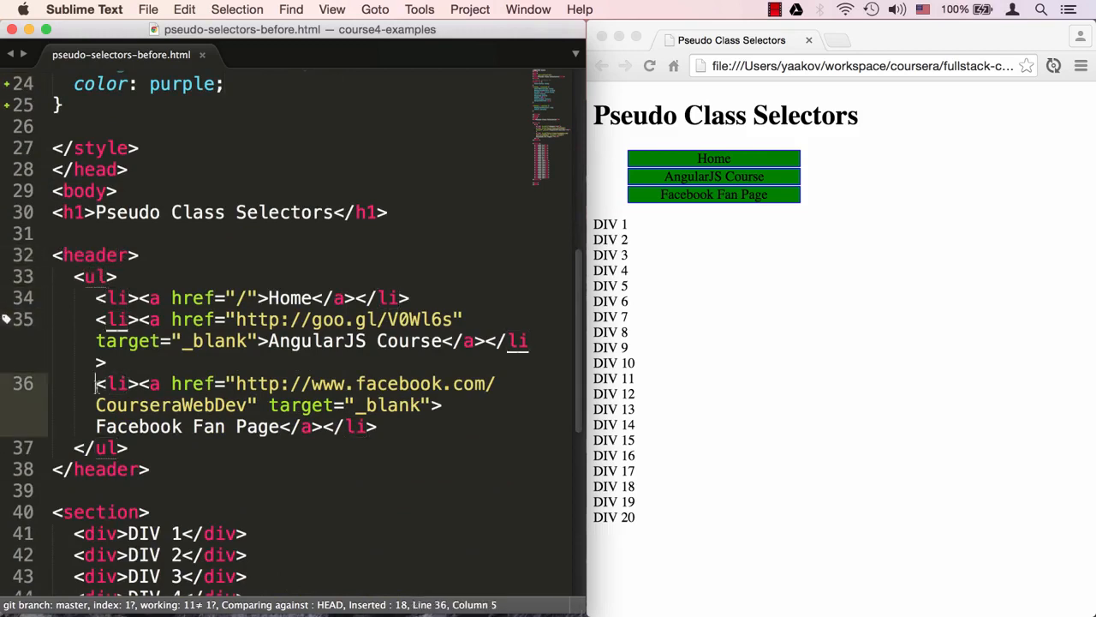
{"action": "double_click", "coordinate": [117, 383]}
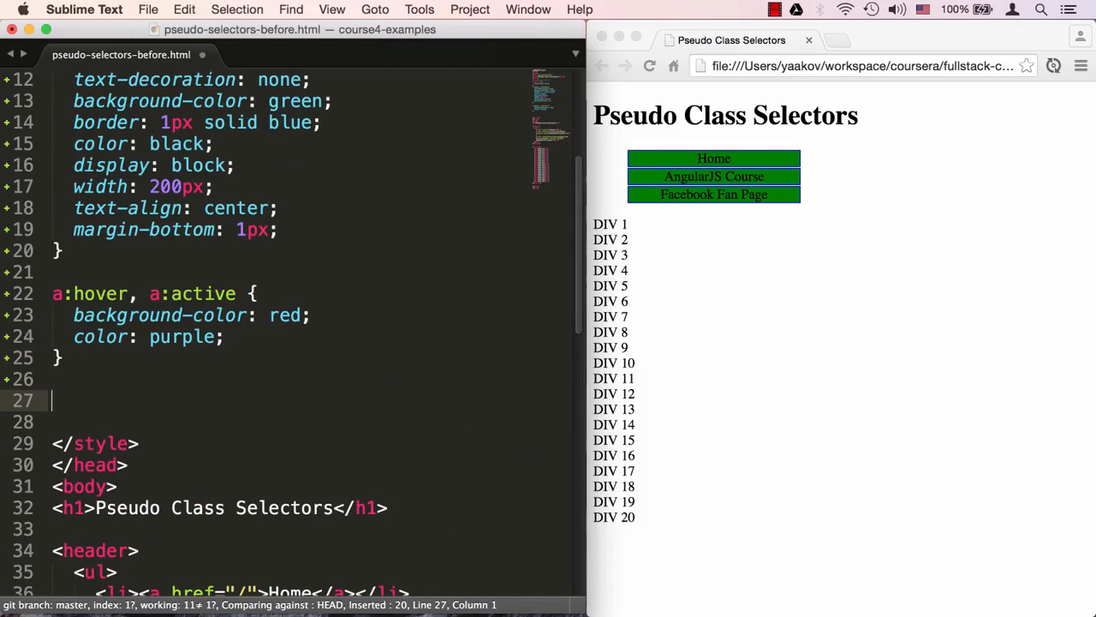
Write 'header li:nth-child(3) { font-size: 24px; }' to enlarge the third menu link
{"action": "type", "text": "header li"}
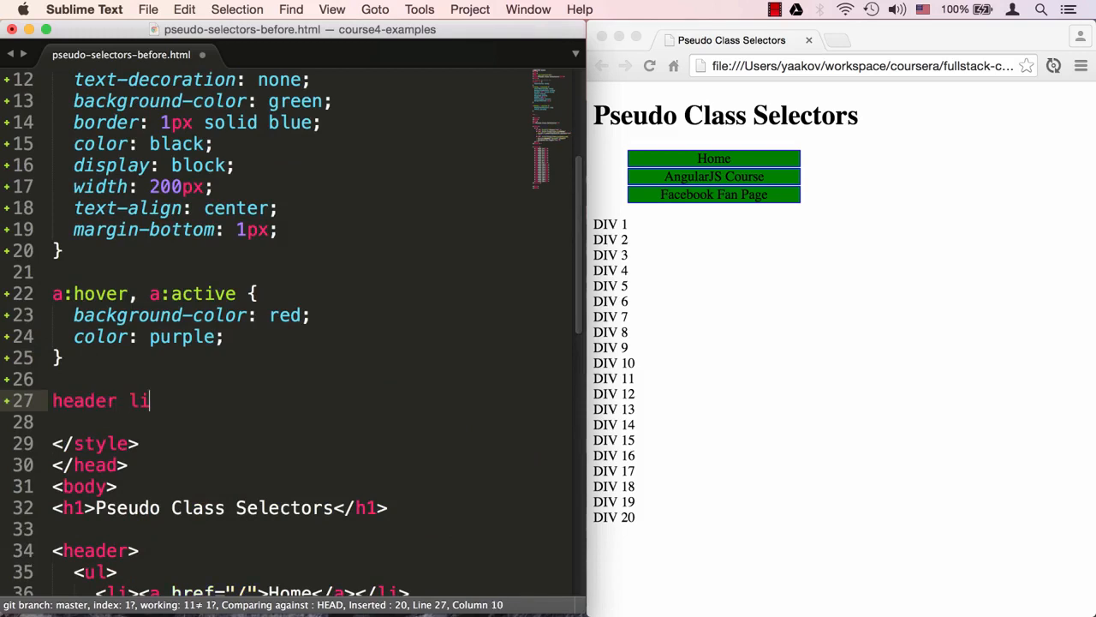
{"action": "type", "text": ":nth"}
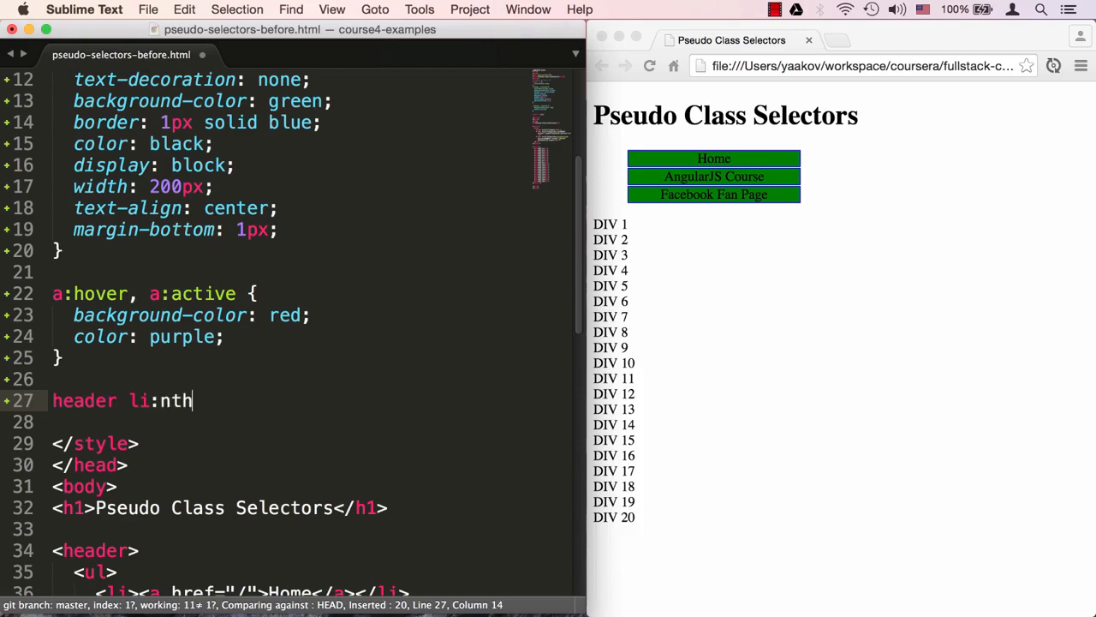
{"action": "type", "text": "-child(3) {"}
{"action": "left_click", "coordinate": [291, 421]}
{"action": "type", "text": "font-size:"}
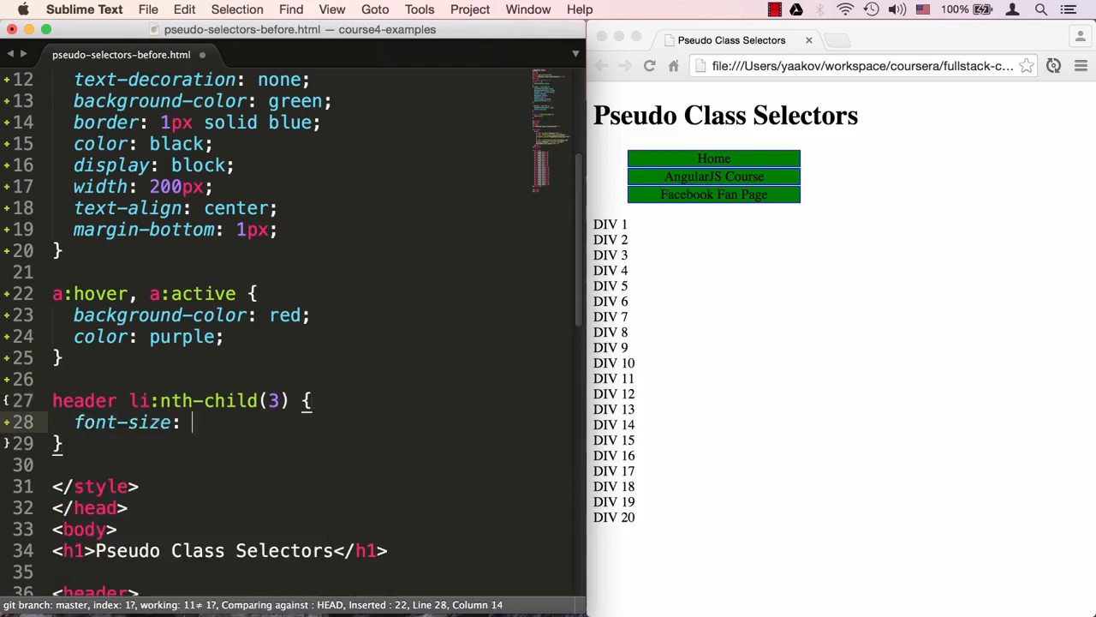
{"action": "type", "text": "24px;"}
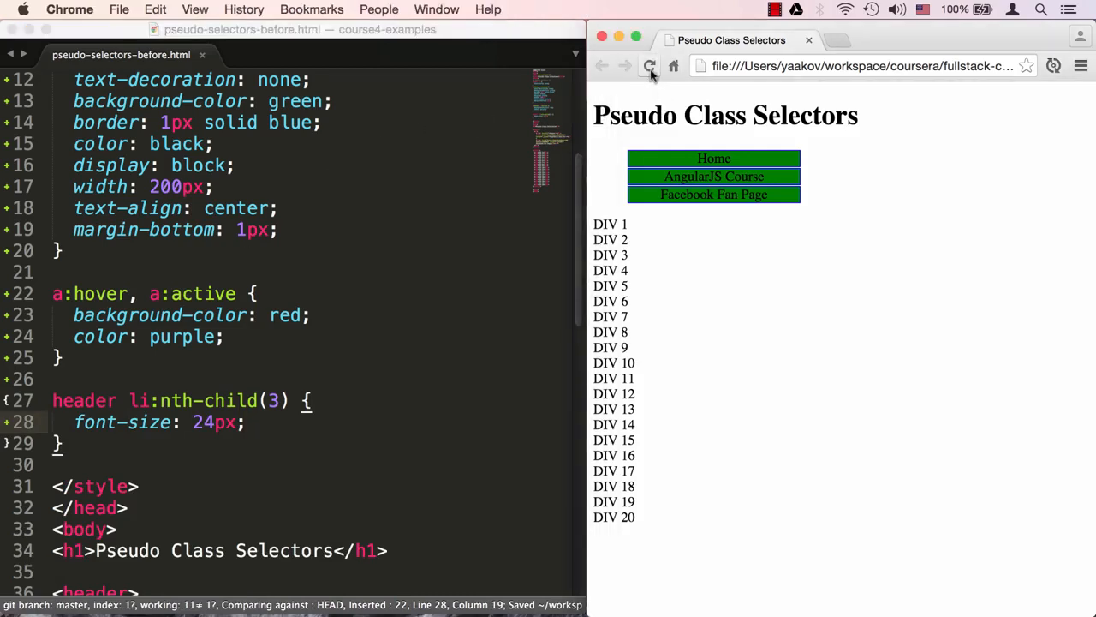
{"action": "mouse_move", "coordinate": [712, 195]}
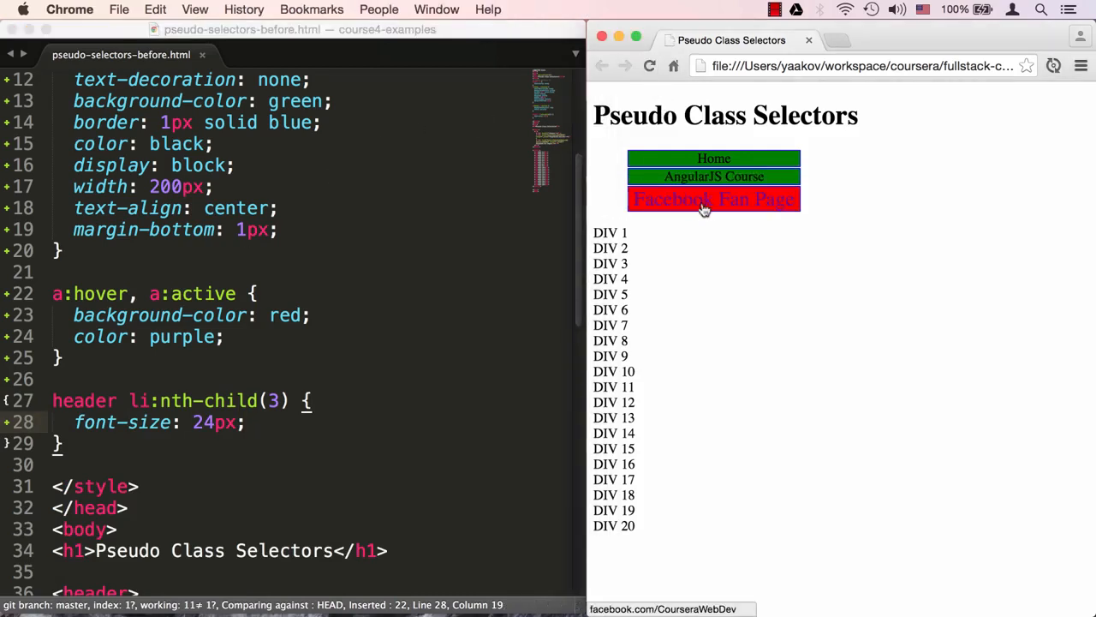
{"action": "mouse_move", "coordinate": [706, 281]}
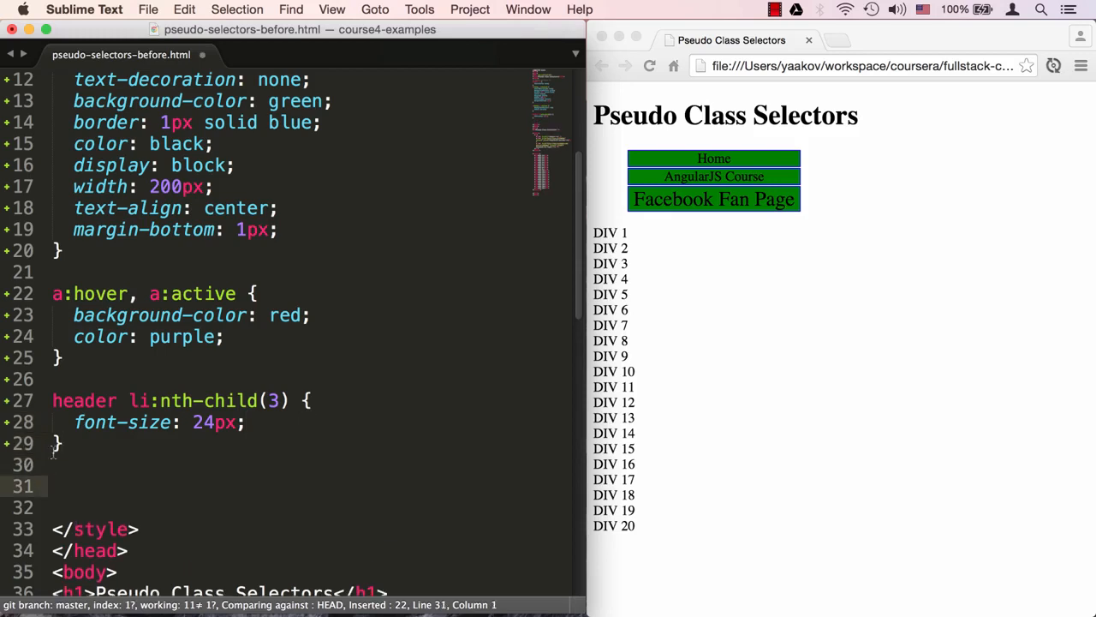
{"action": "mouse_move", "coordinate": [640, 505]}
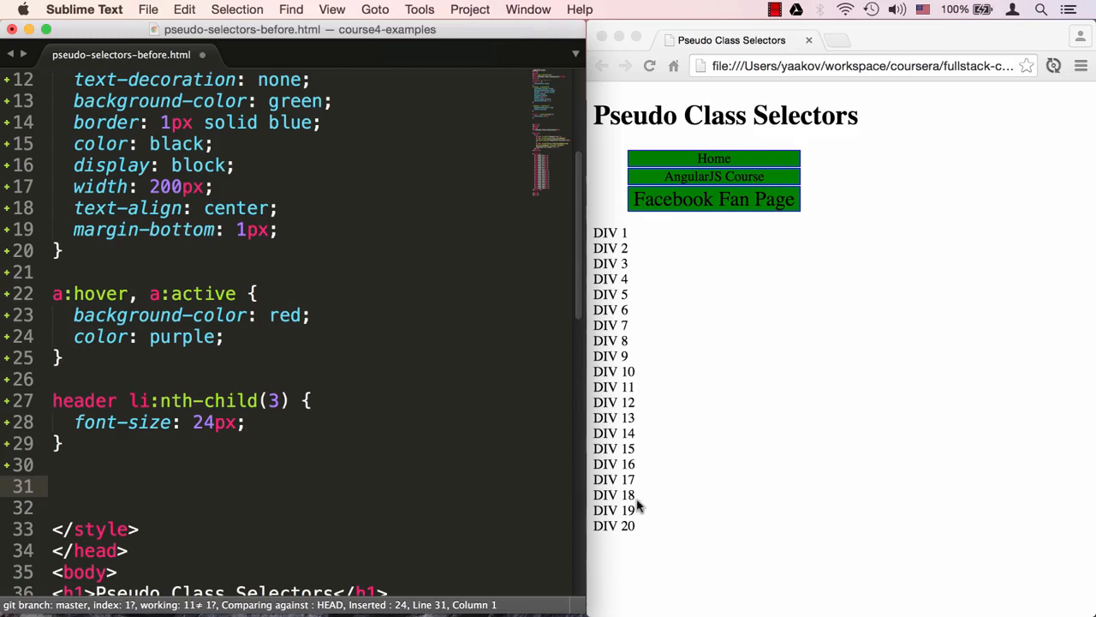
{"action": "mouse_move", "coordinate": [617, 247]}
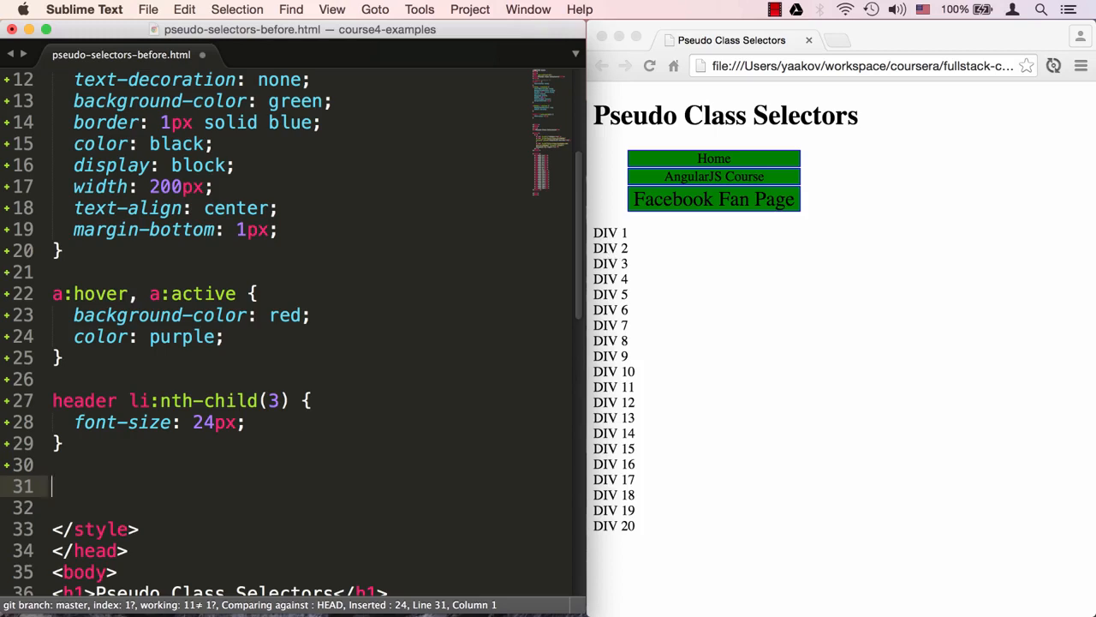
Write 'section div:nth-child(odd) { background-color: gray; }' to stripe the odd divs
{"action": "type", "text": "section"}
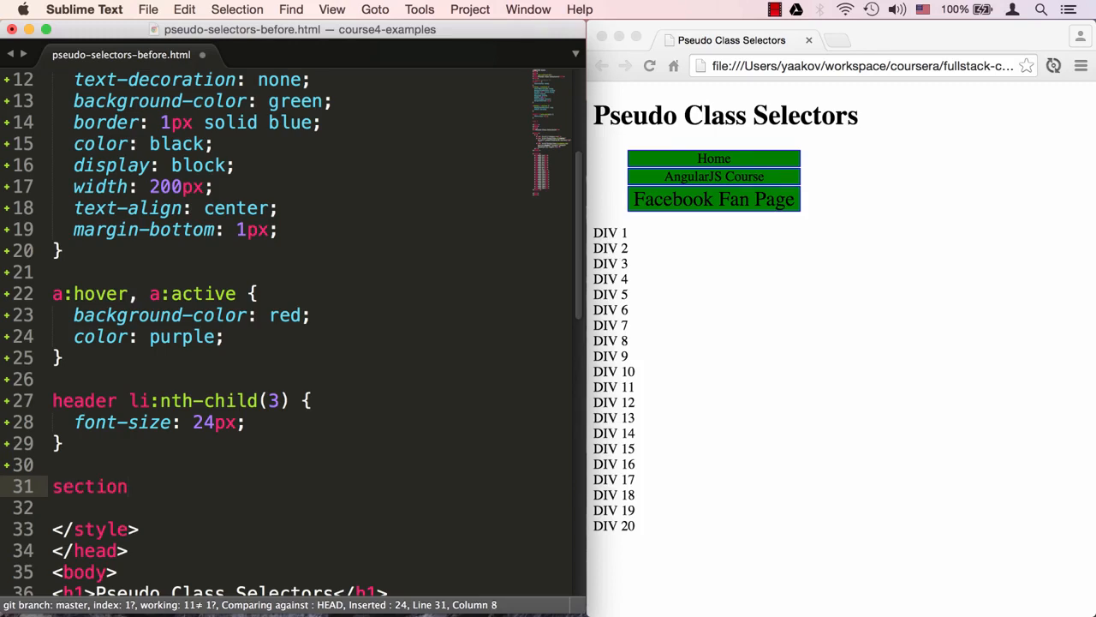
{"action": "type", "text": "div:nth"}
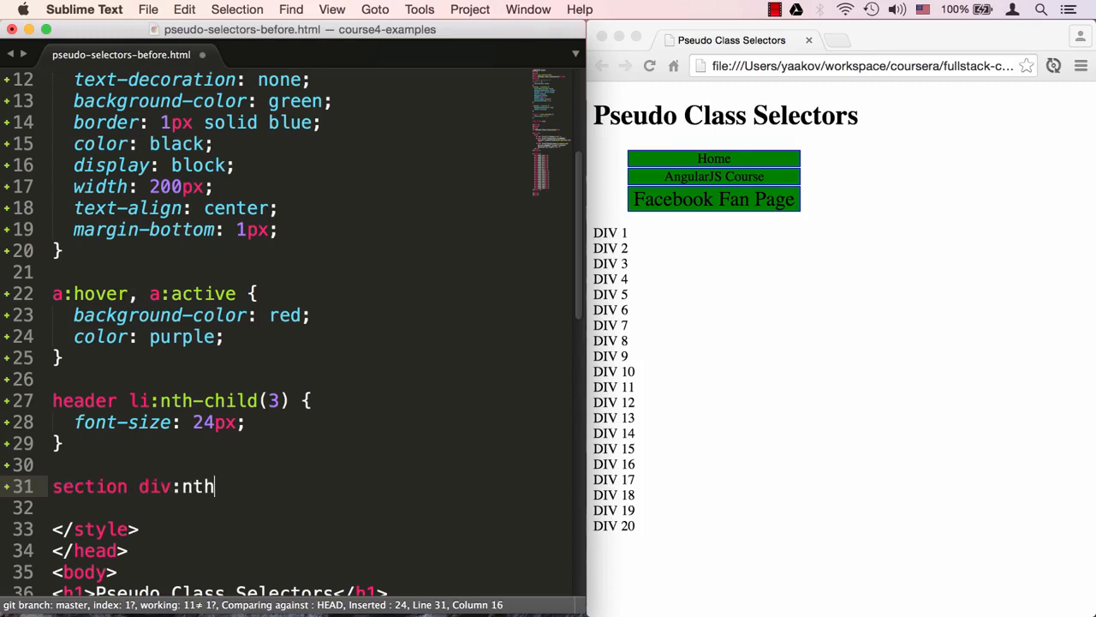
{"action": "type", "text": "-child()"}
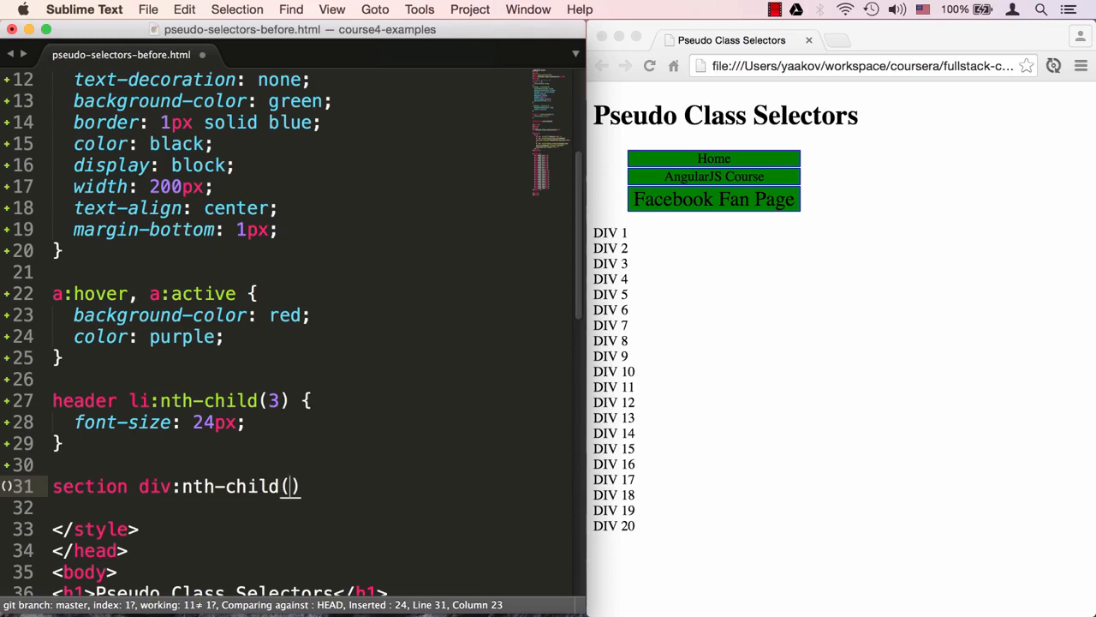
{"action": "type", "text": "odd"}
{"action": "left_click", "coordinate": [316, 507]}
{"action": "type", "text": "background-color: gray;"}
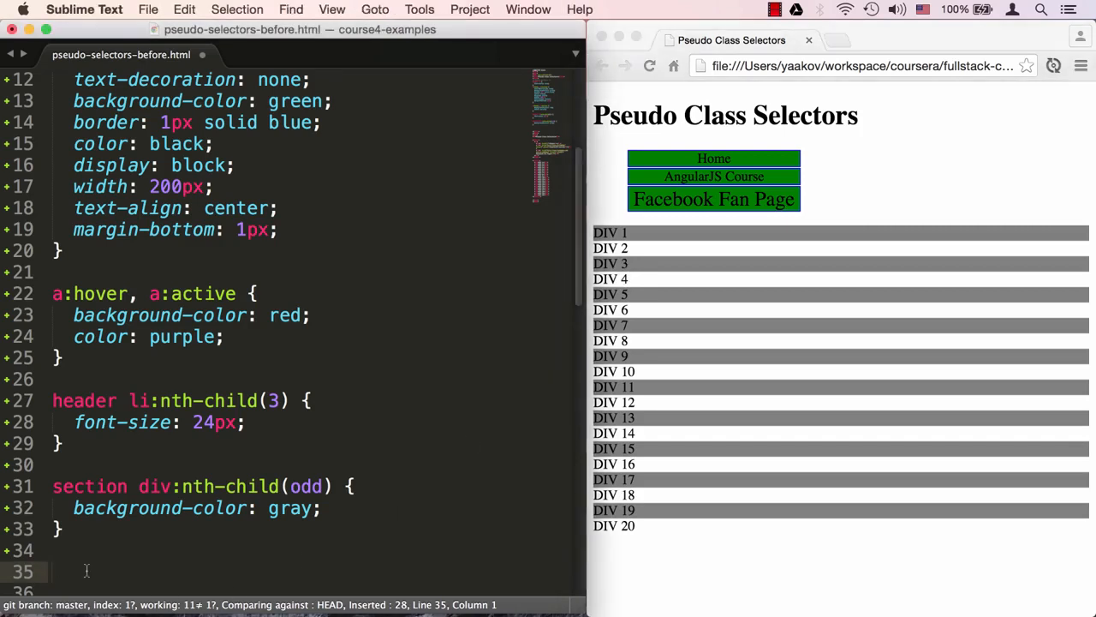
Write 'section div:nth-child(4):hover' with green background and pointer cursor
{"action": "type", "text": "sectiond"}
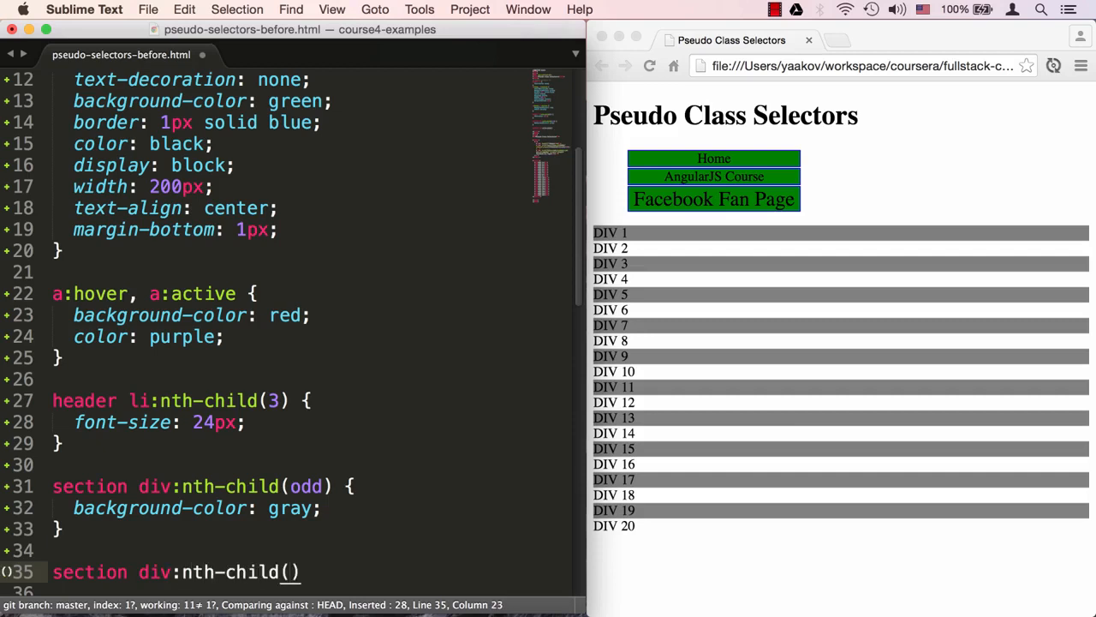
{"action": "type", "text": "4"}
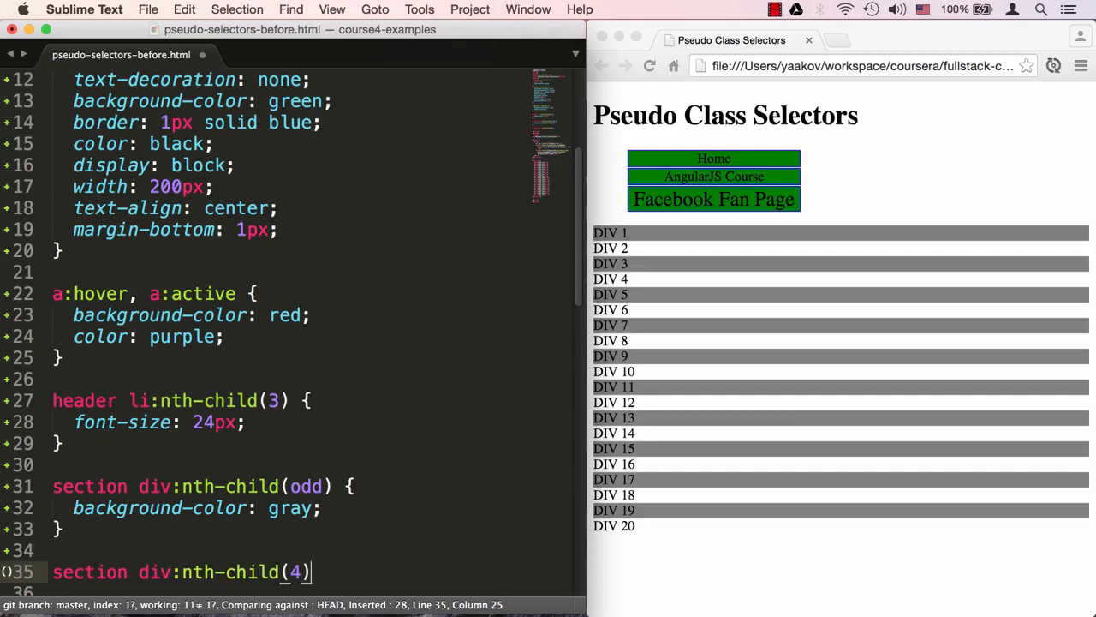
{"action": "type", "text": ":ho"}
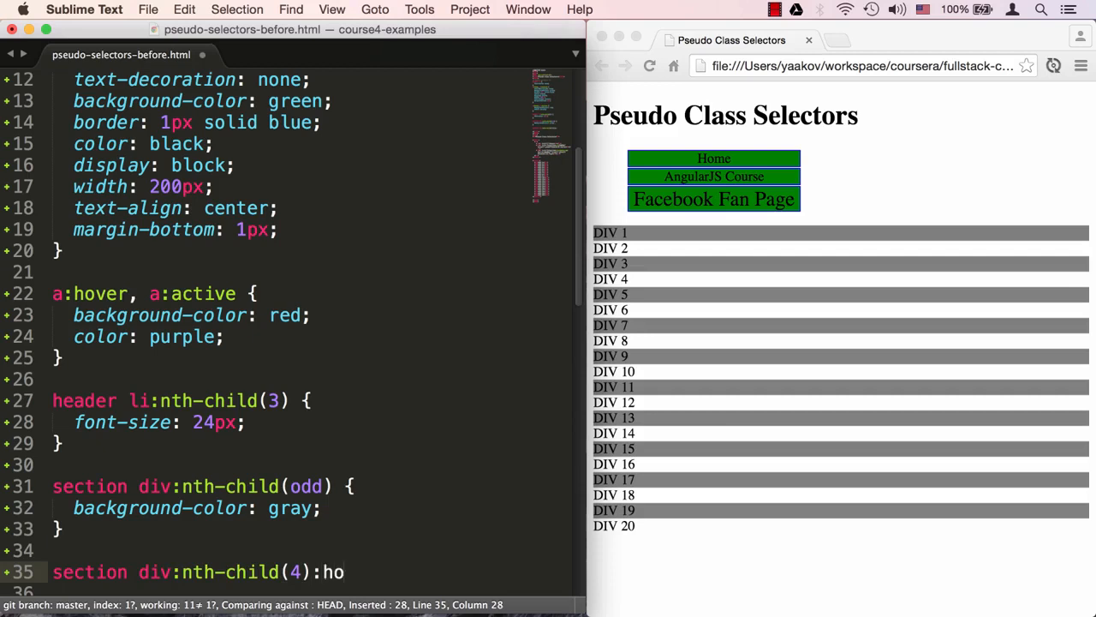
{"action": "type", "text": "ver {}"}
{"action": "type", "text": "cursor:"}
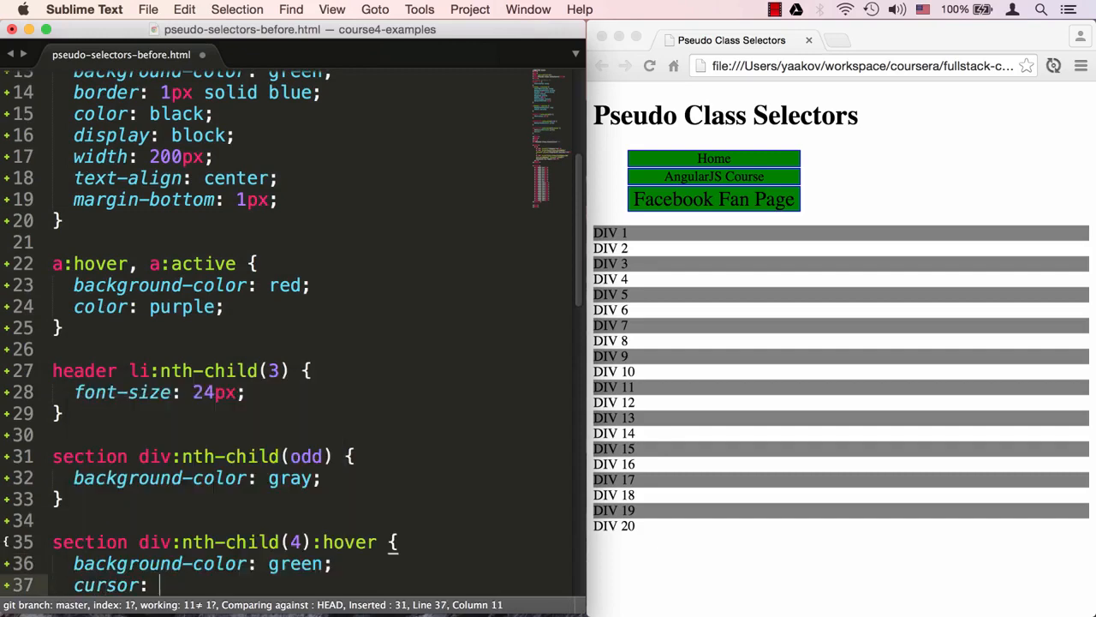
{"action": "type", "text": "pointer;"}
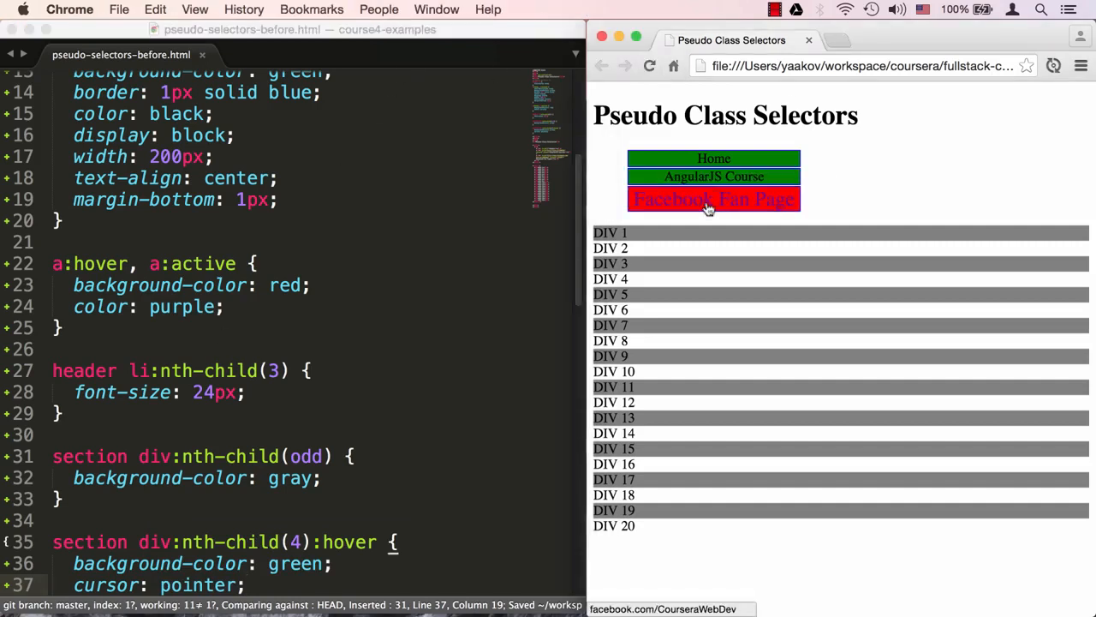
{"action": "mouse_move", "coordinate": [685, 280]}
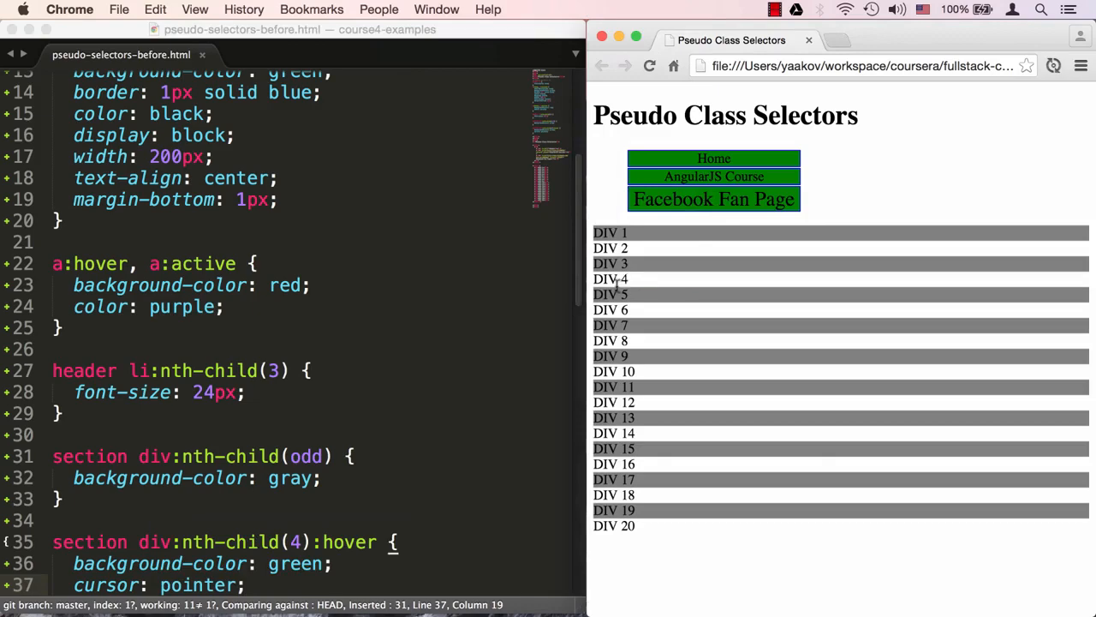
{"action": "mouse_move", "coordinate": [610, 277]}
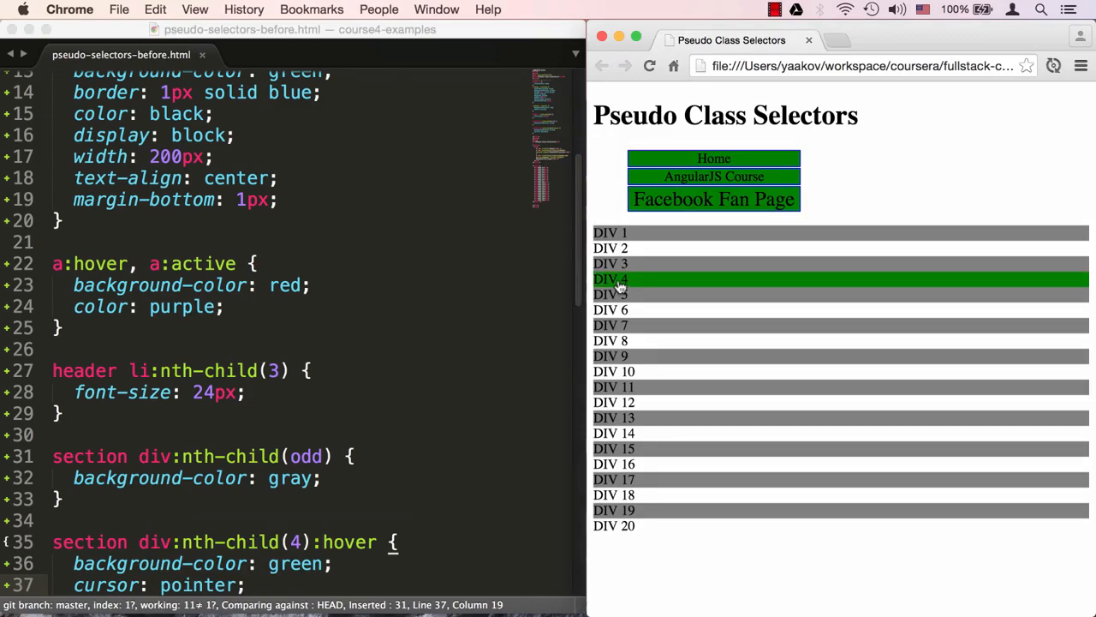